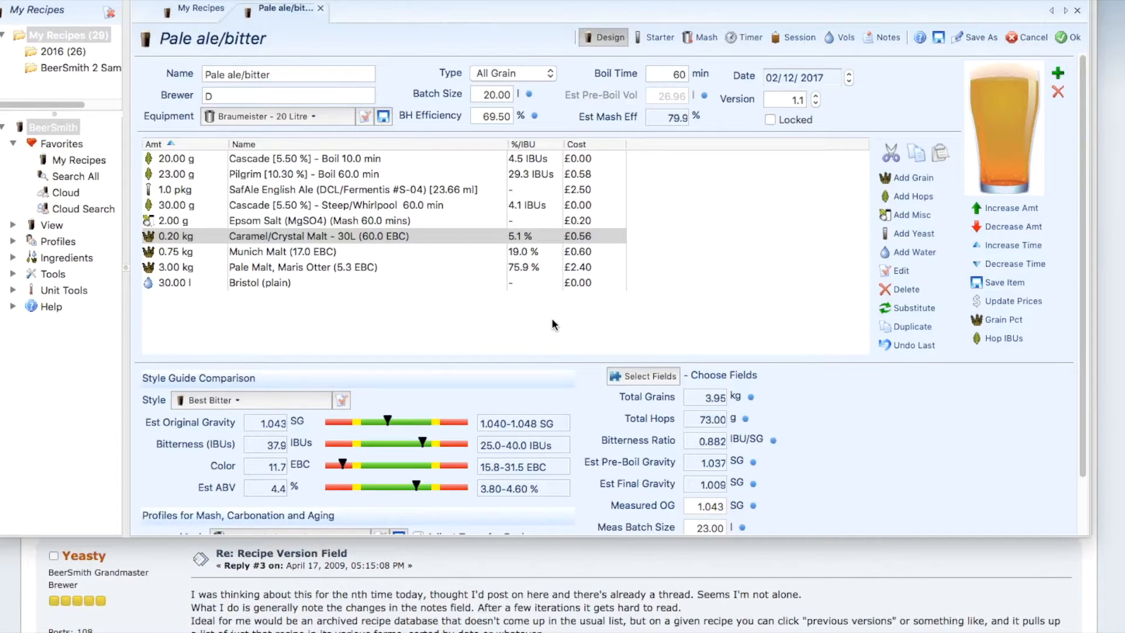
mouse_move(380, 251)
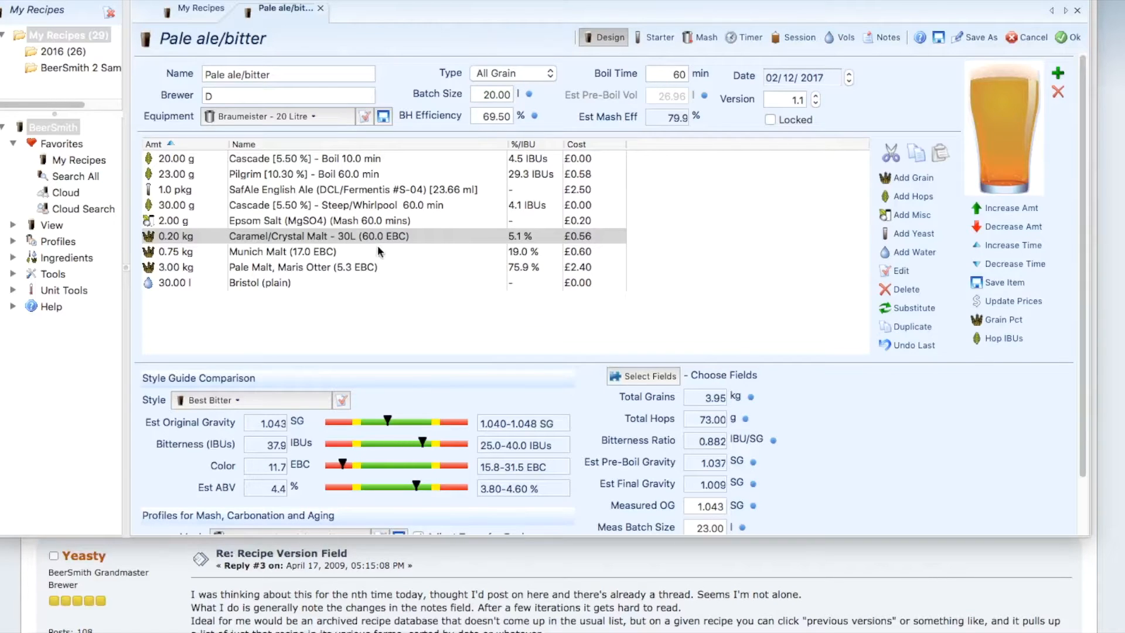
mouse_move(190, 244)
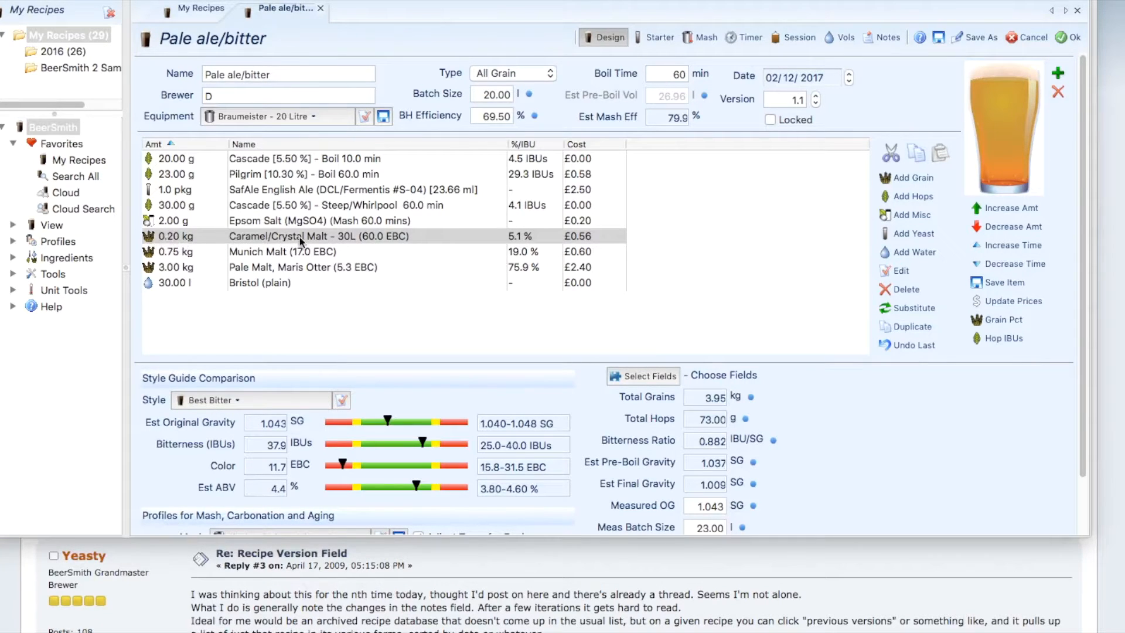
mouse_move(570, 242)
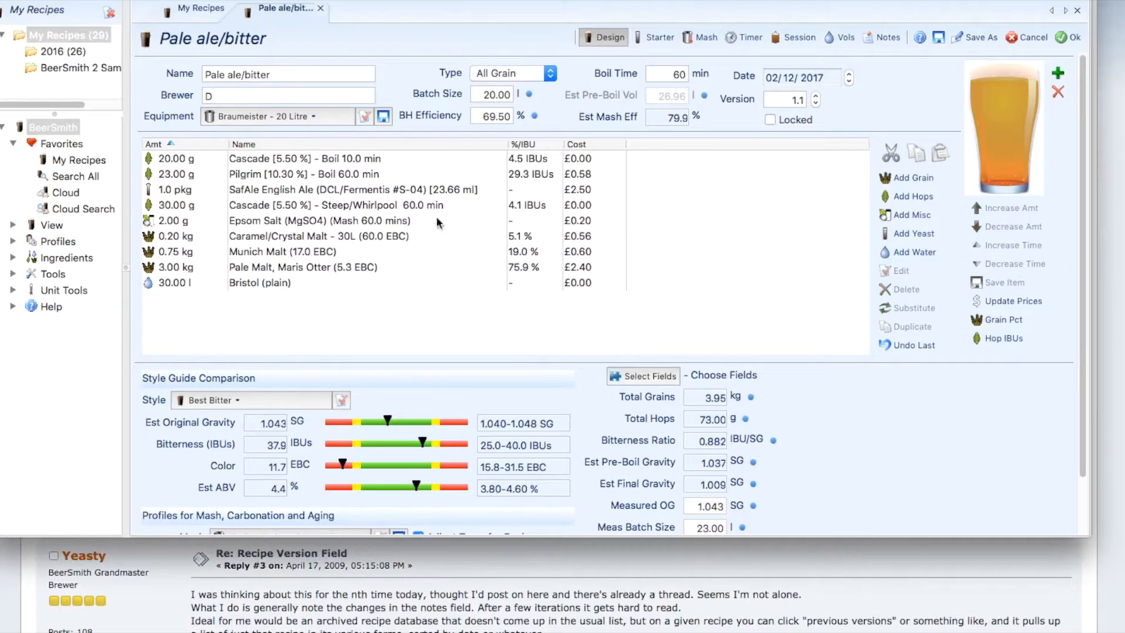
mouse_move(233, 240)
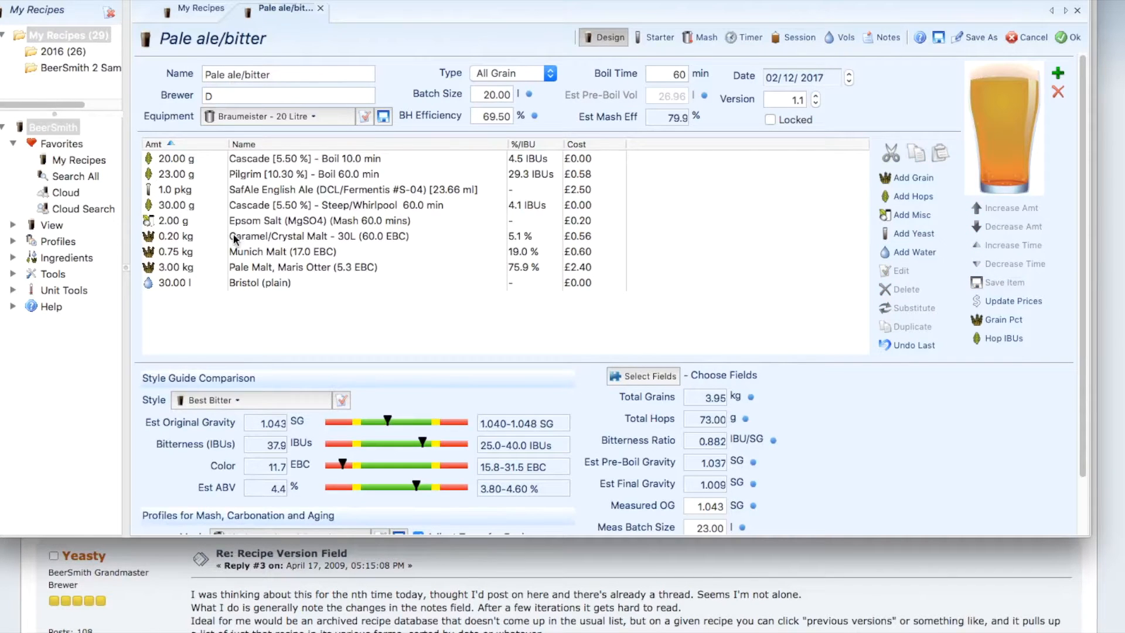
mouse_move(434, 252)
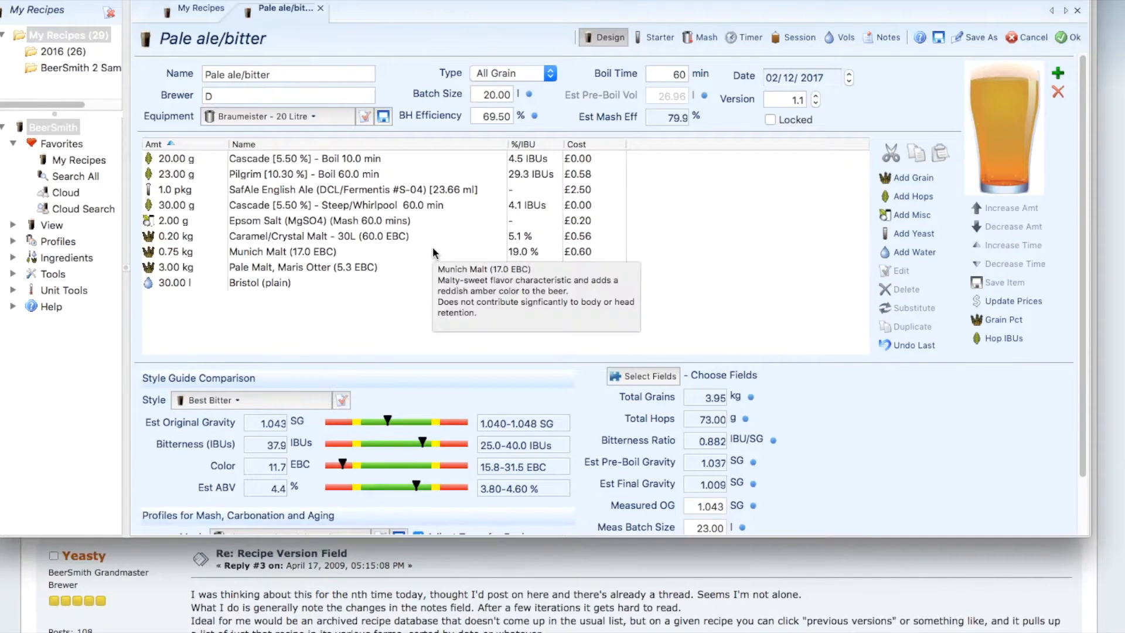
mouse_move(167, 239)
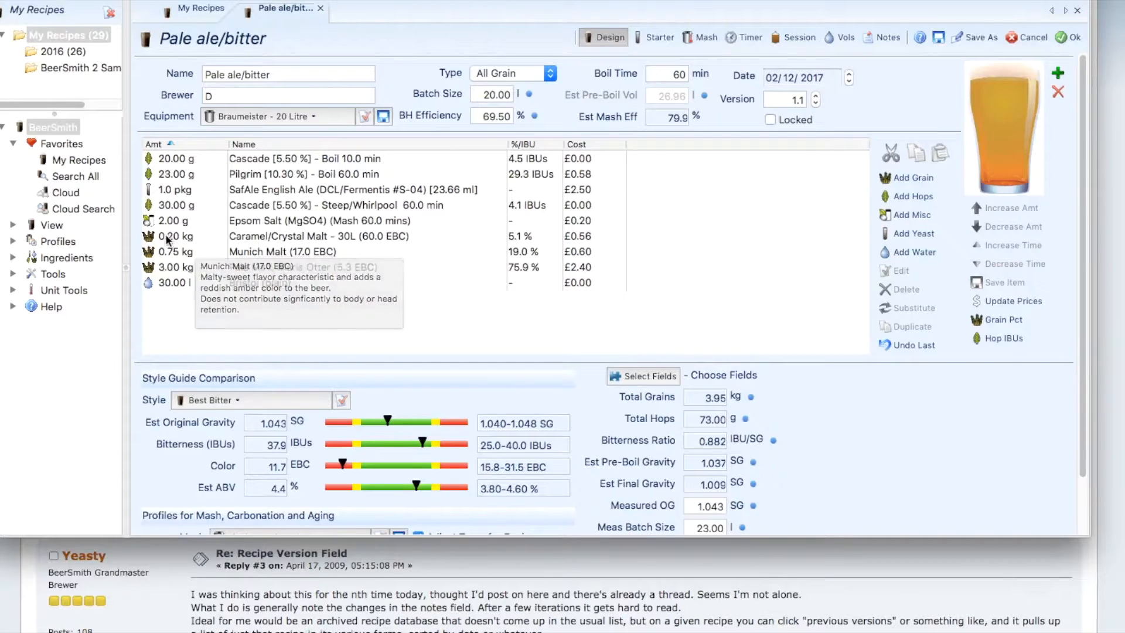
Select the Caramel/Crystal, Munich and Maris Otter pale malt ingredients in the recipe
click(318, 236)
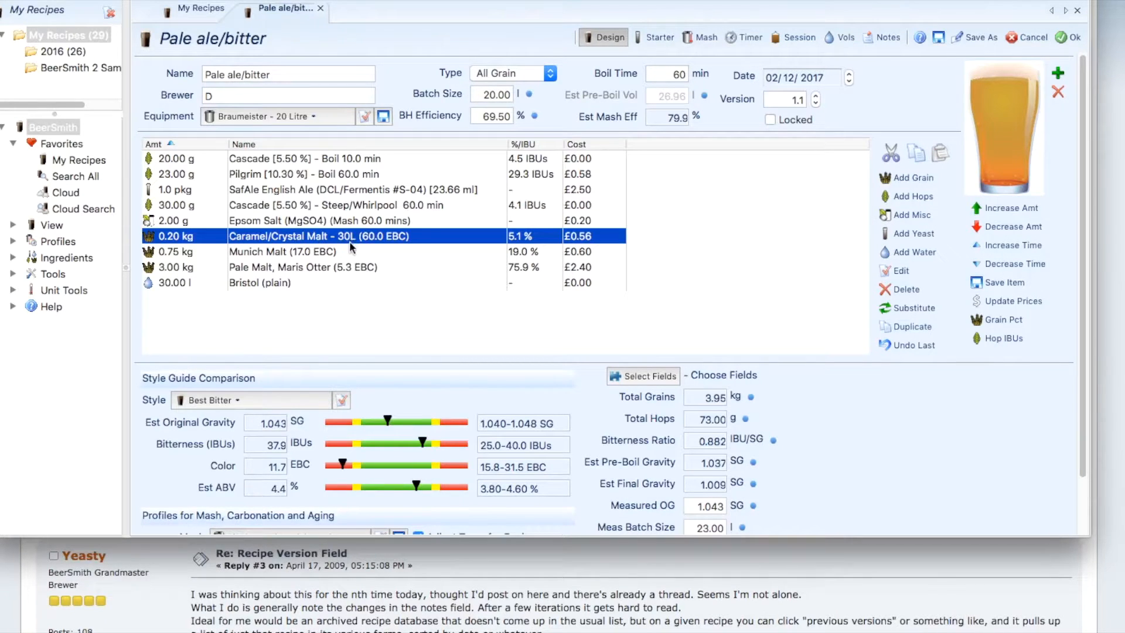
click(282, 251)
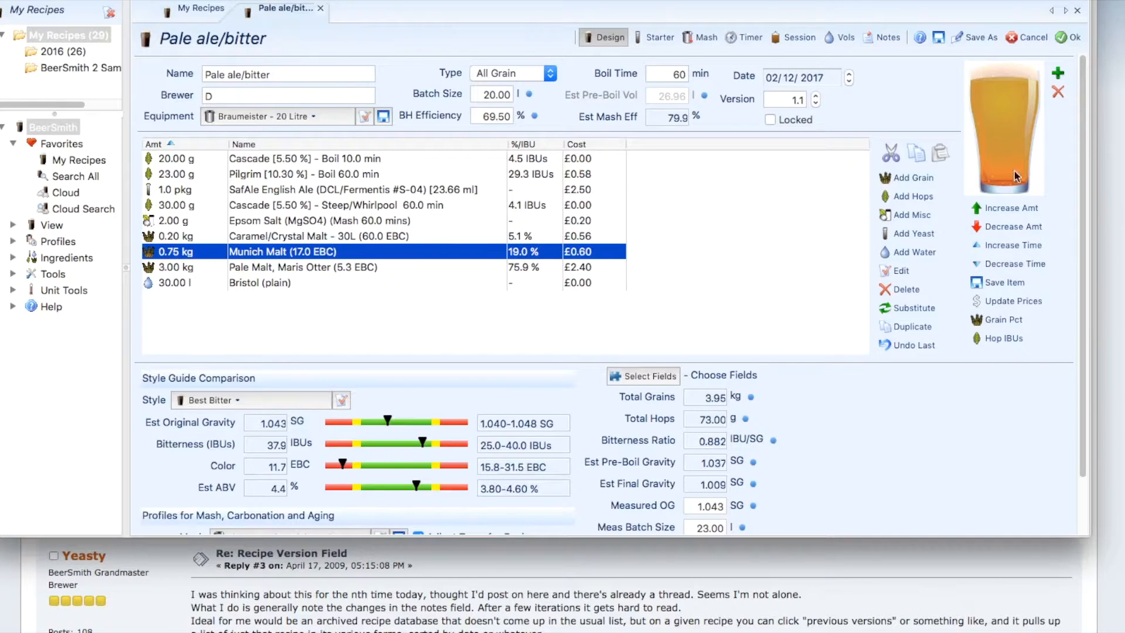
mouse_move(1014, 158)
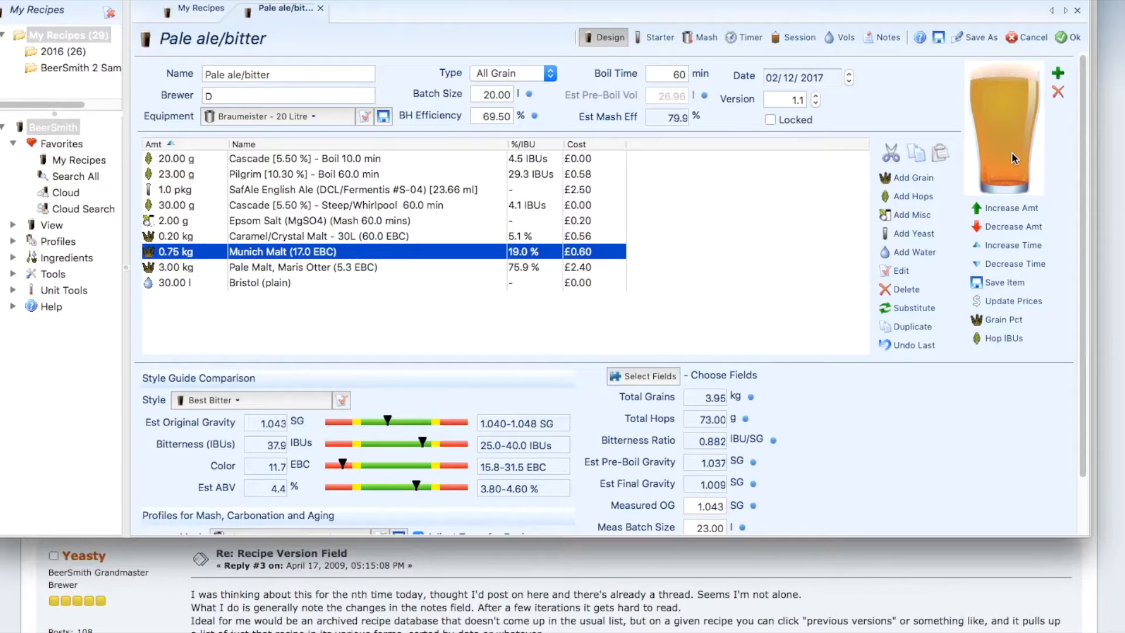
mouse_move(409, 500)
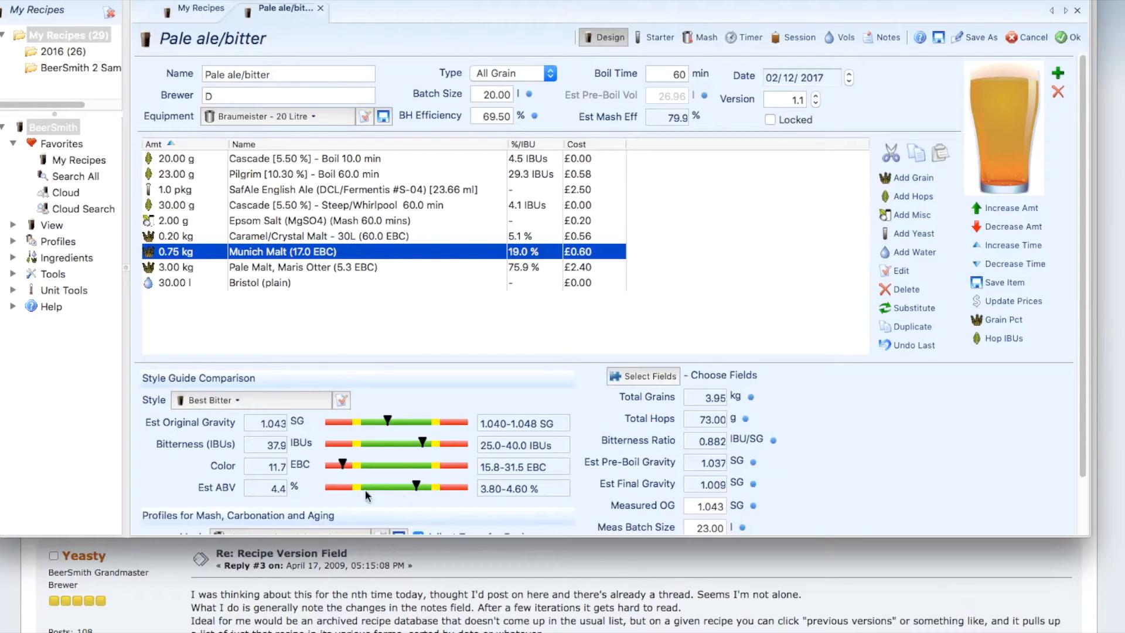
mouse_move(287, 244)
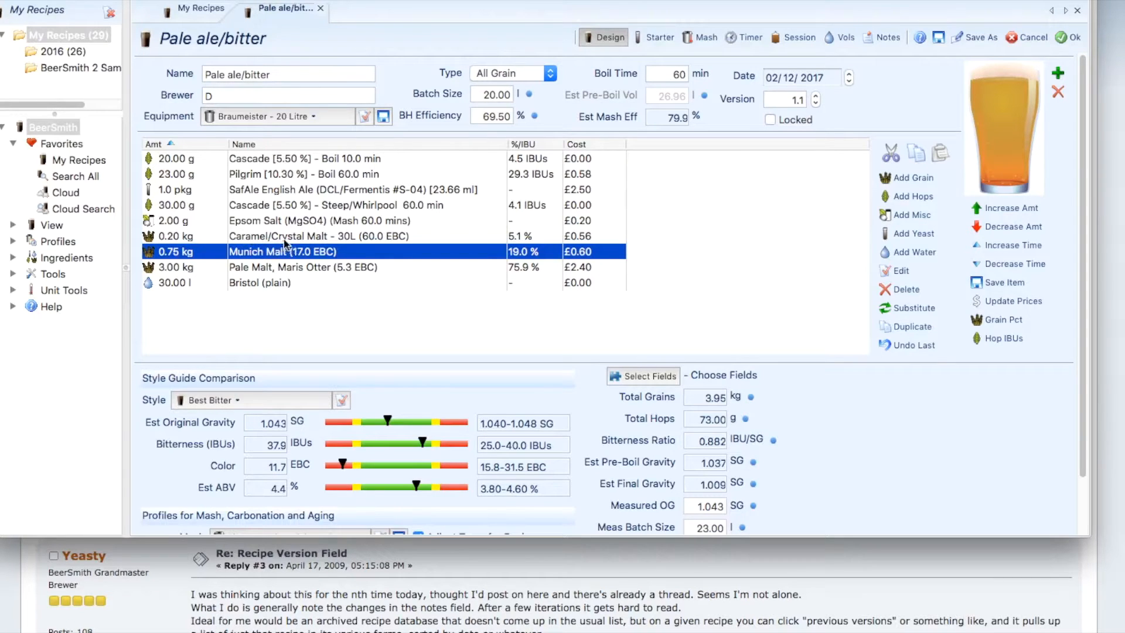
click(319, 236)
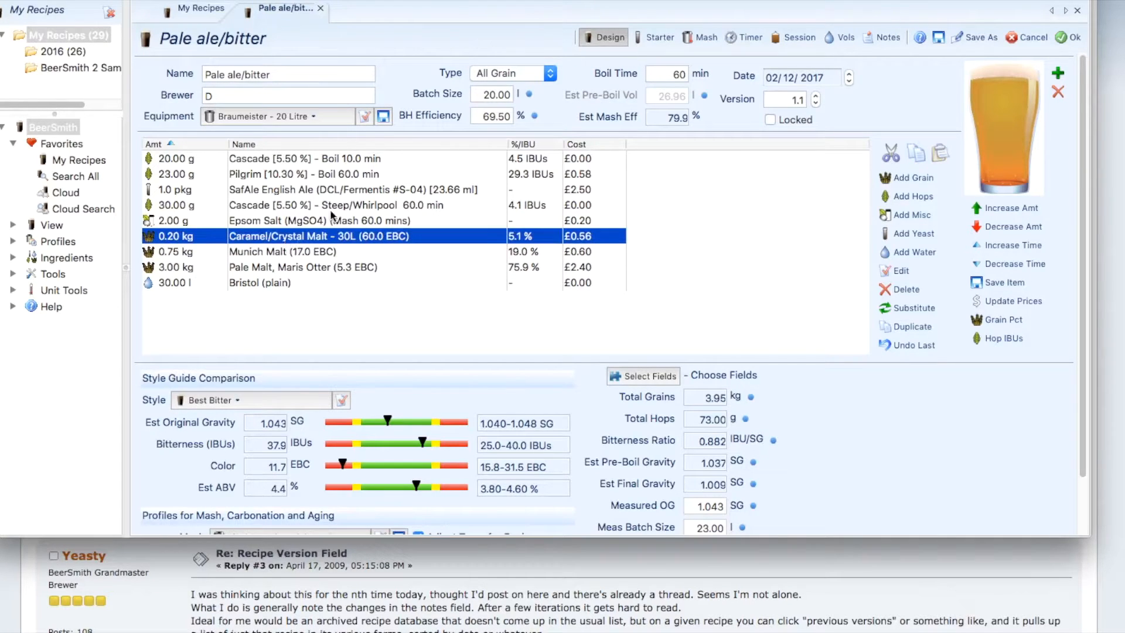
mouse_move(237, 167)
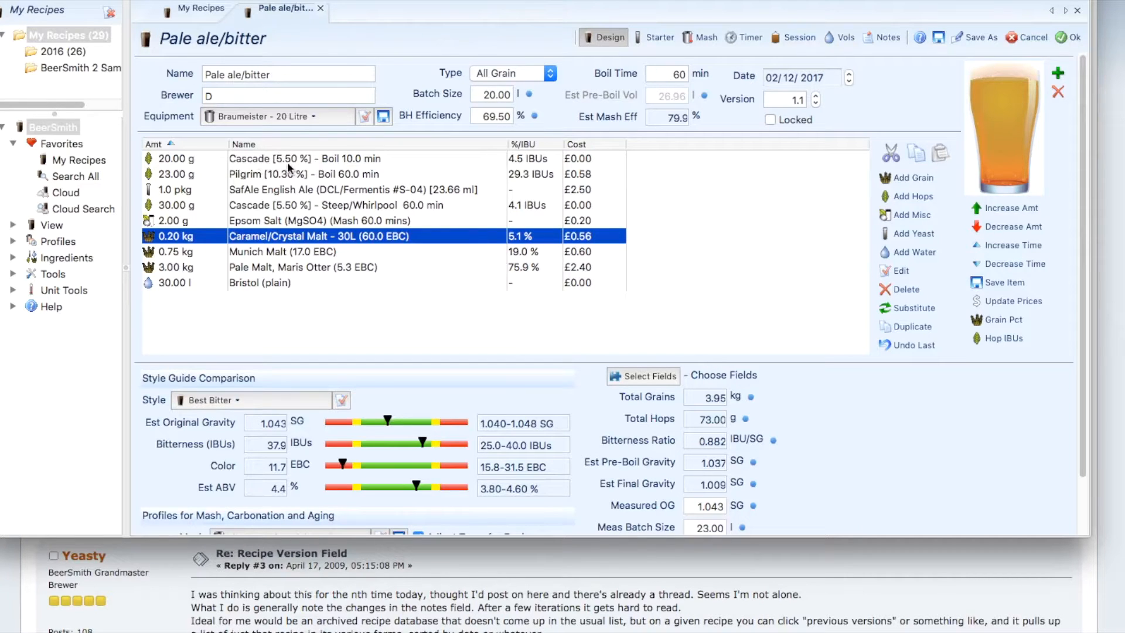
mouse_move(287, 167)
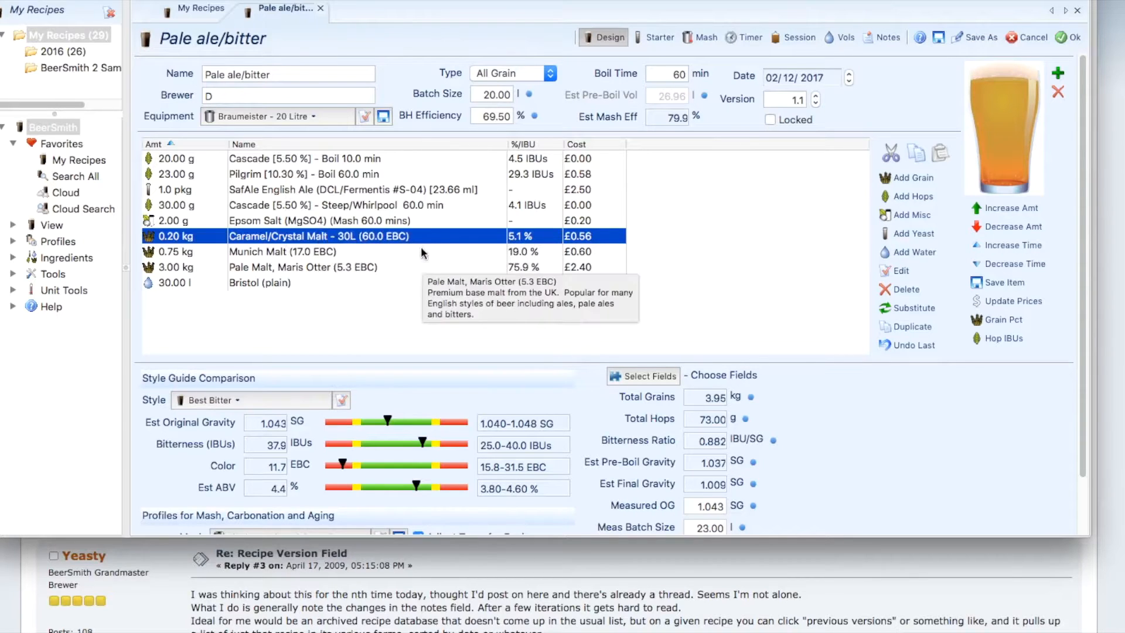
mouse_move(358, 159)
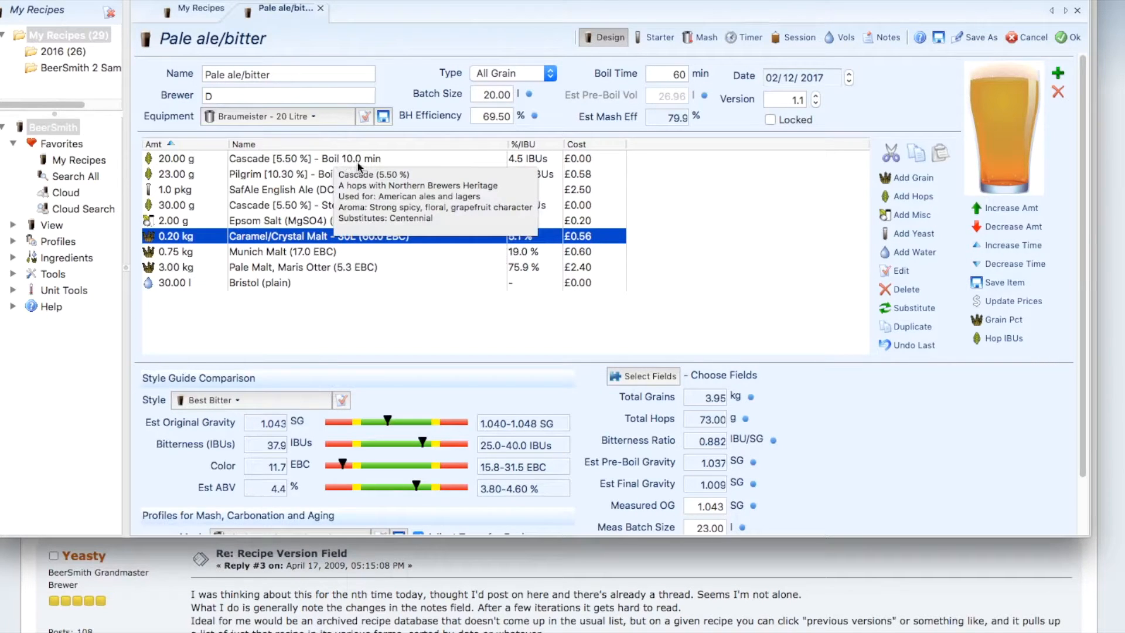
mouse_move(280, 242)
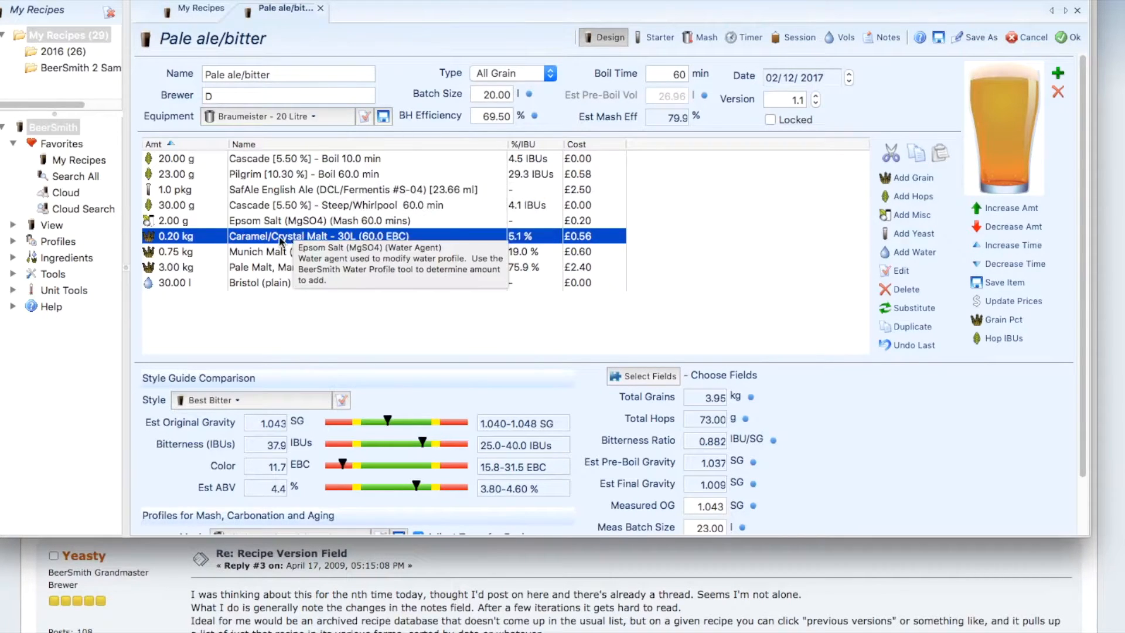
mouse_move(259, 242)
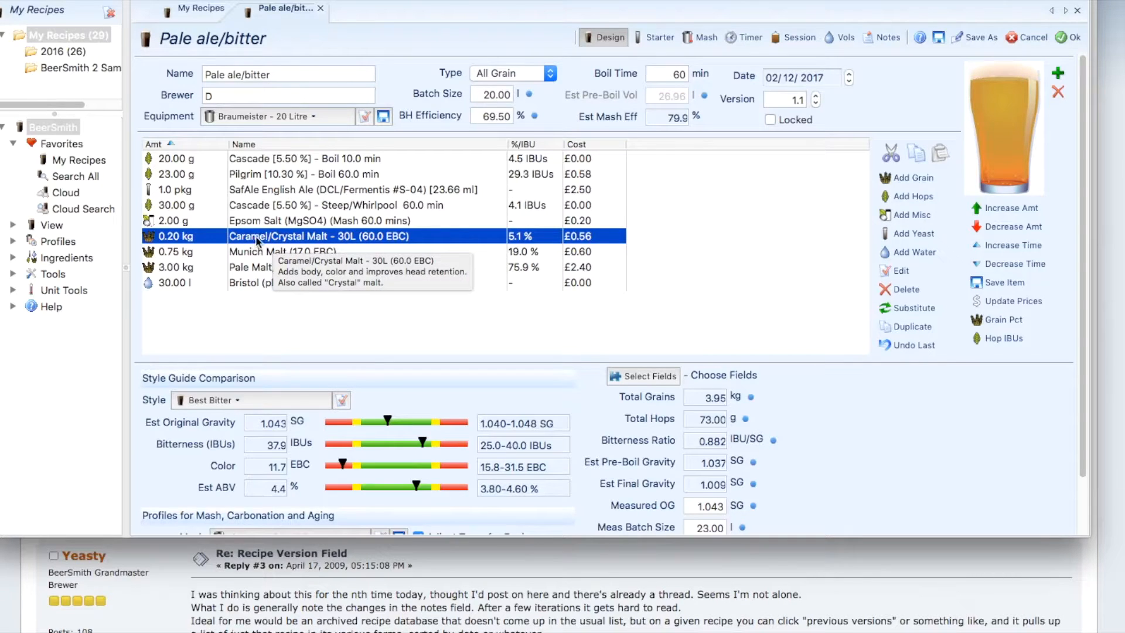
mouse_move(323, 240)
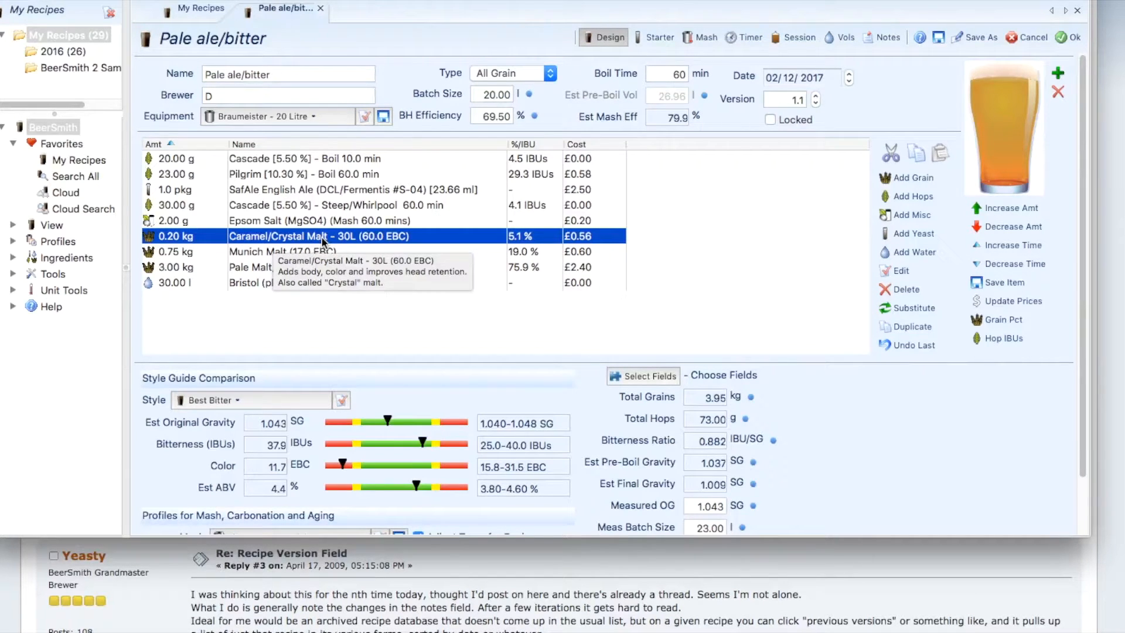
mouse_move(357, 252)
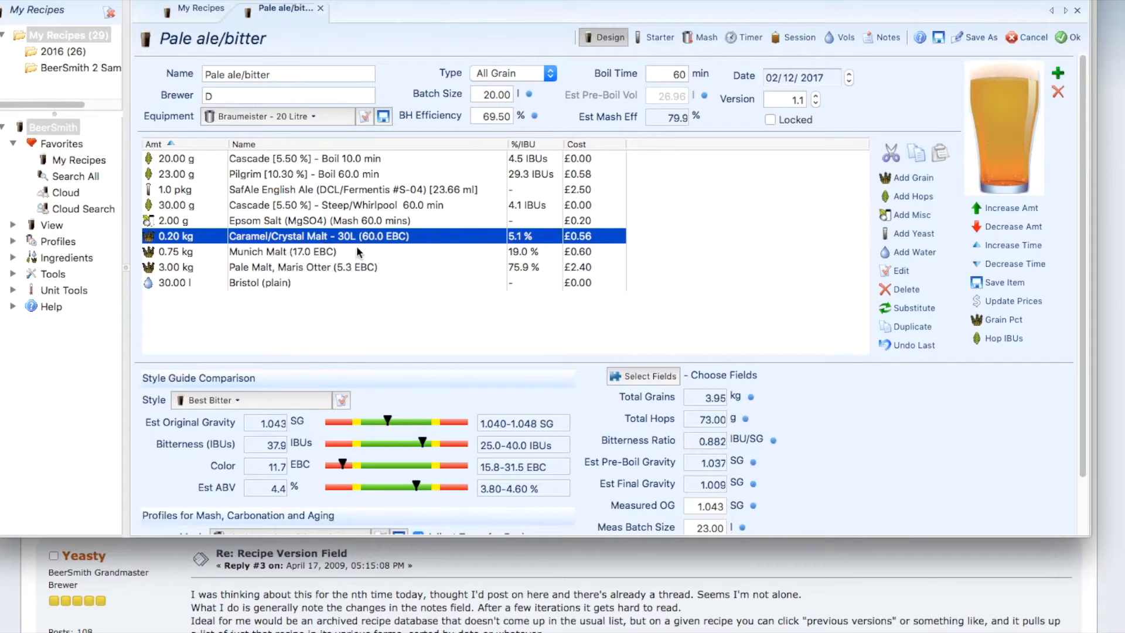
click(303, 267)
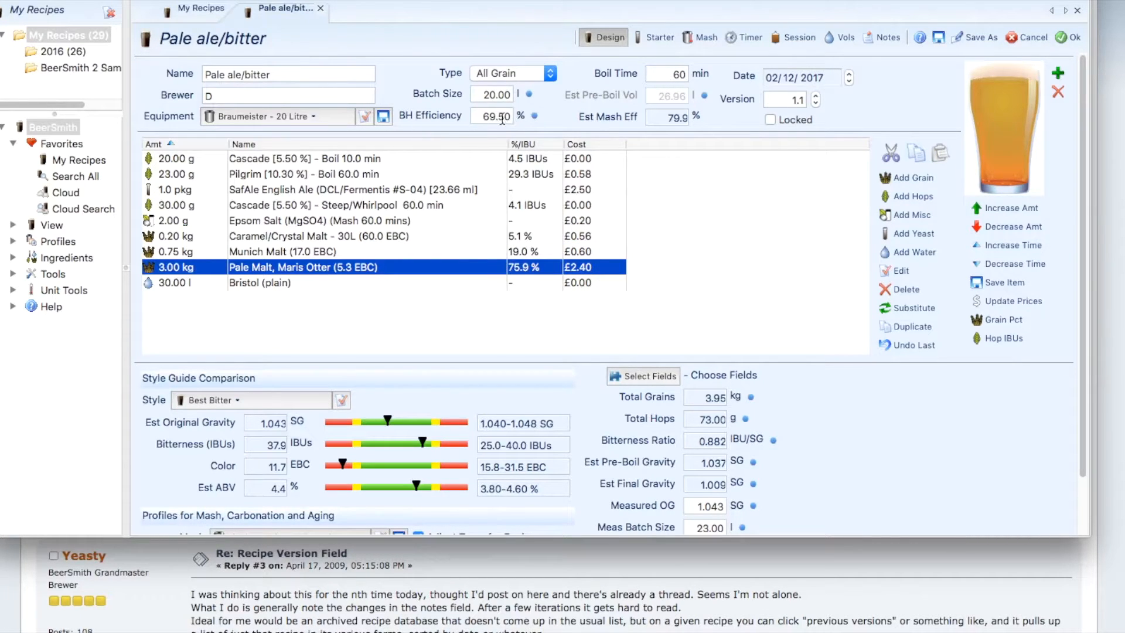
mouse_move(501, 116)
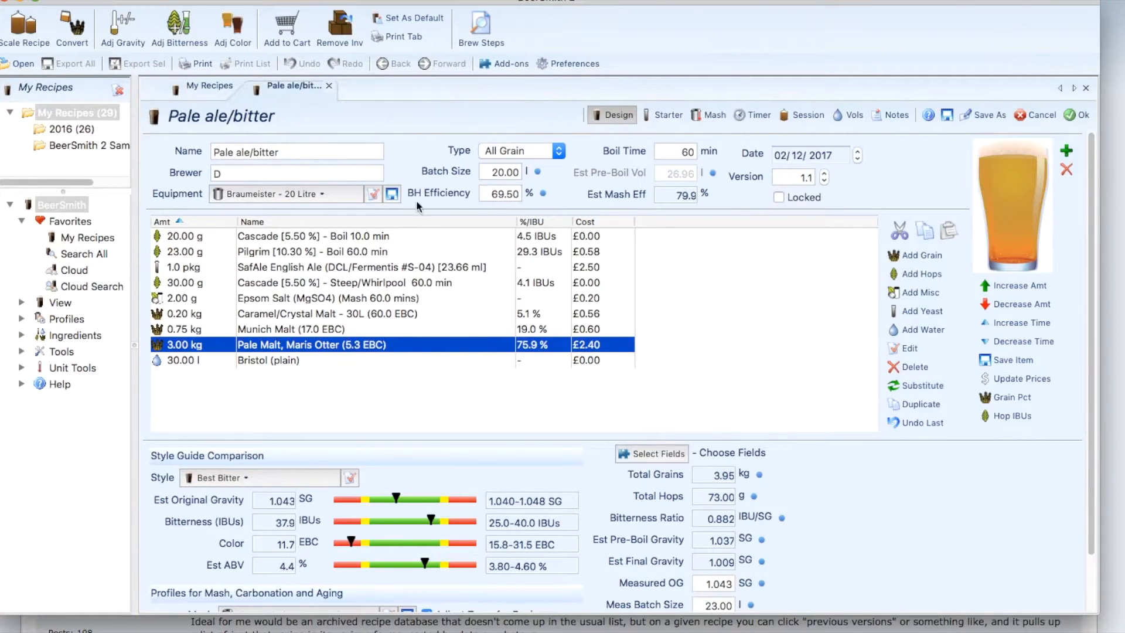
Save the Braumeister - 20 Litre equipment profile and open its settings editor
click(392, 194)
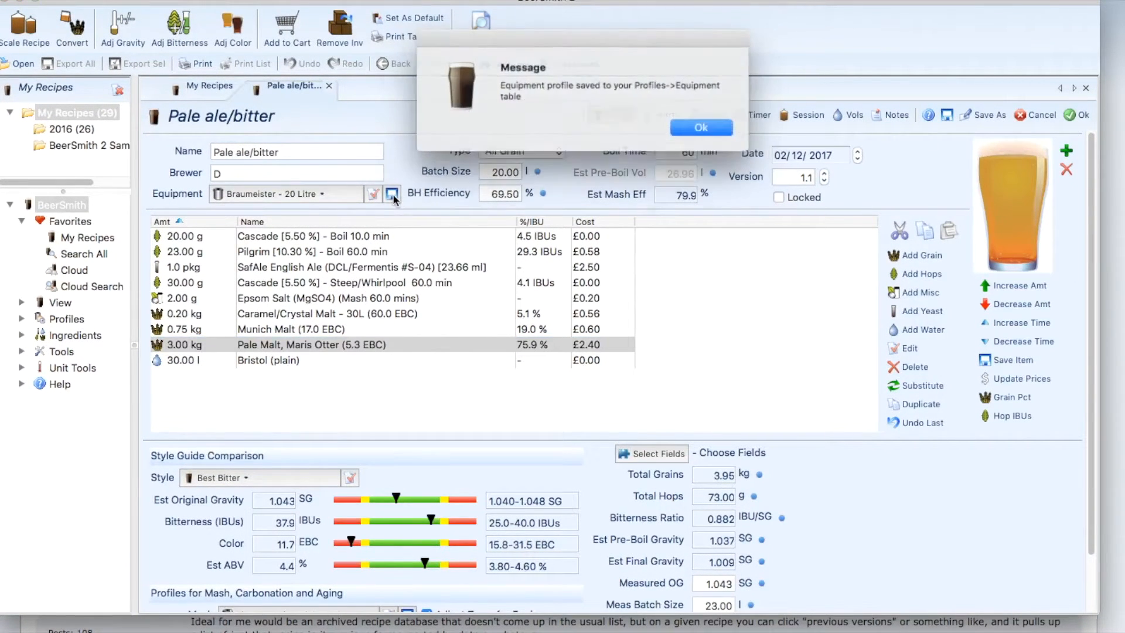
click(700, 127)
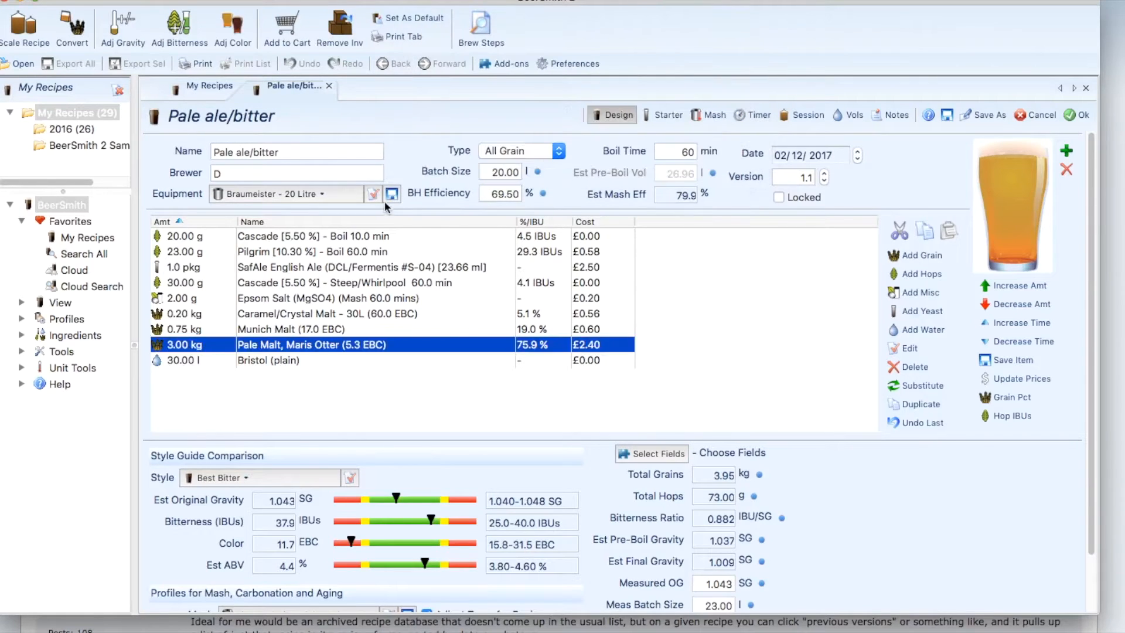
click(391, 194)
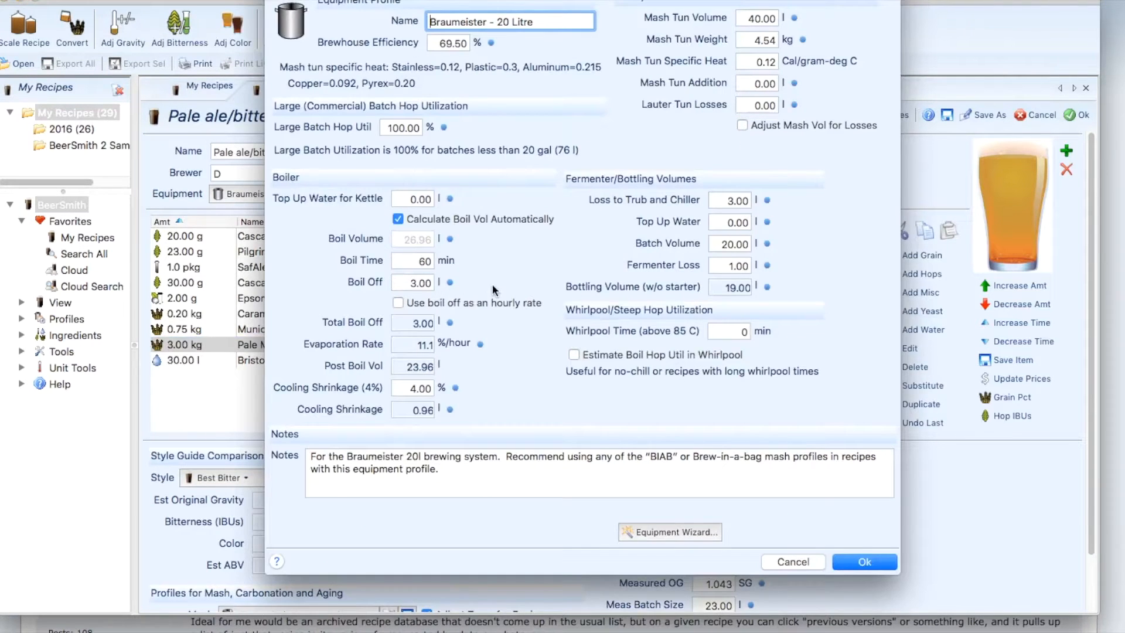
mouse_move(440, 201)
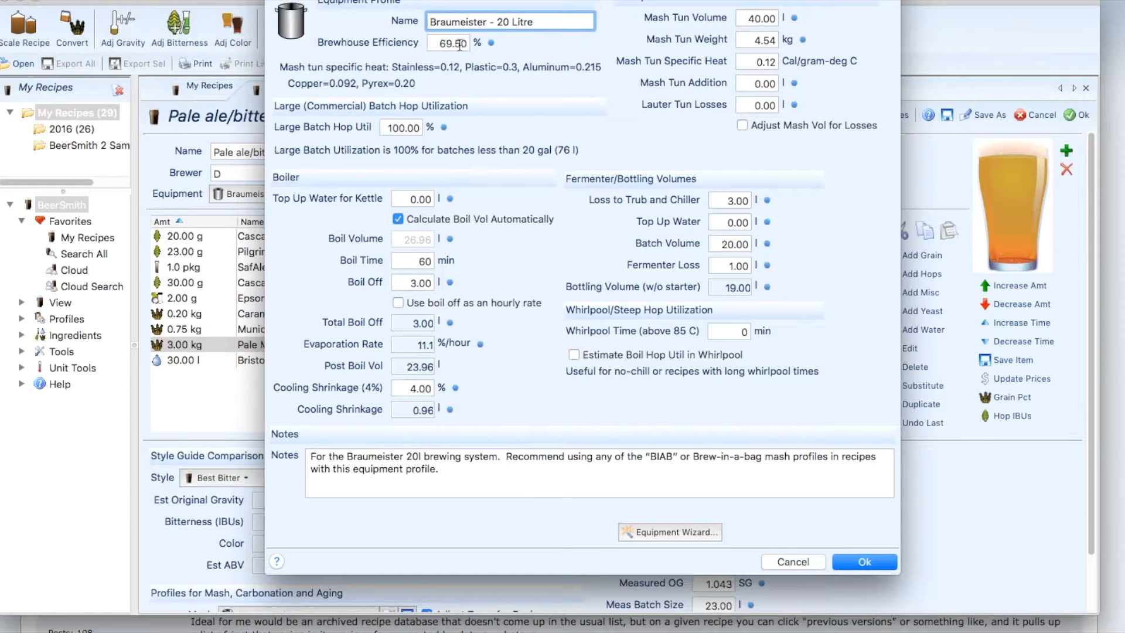
mouse_move(493, 58)
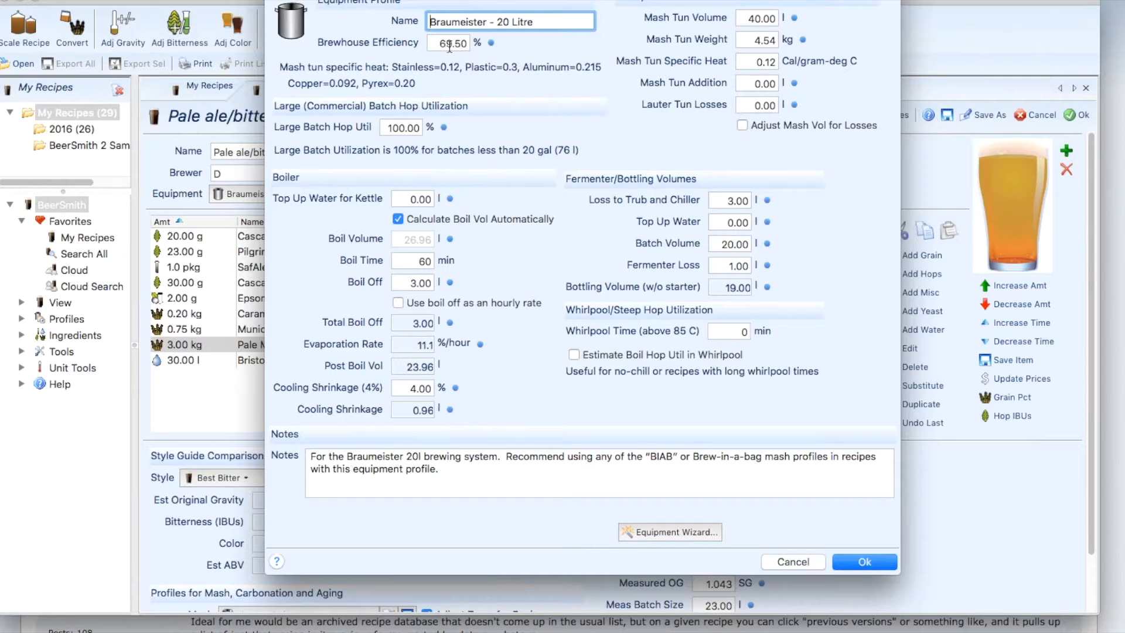
mouse_move(616, 226)
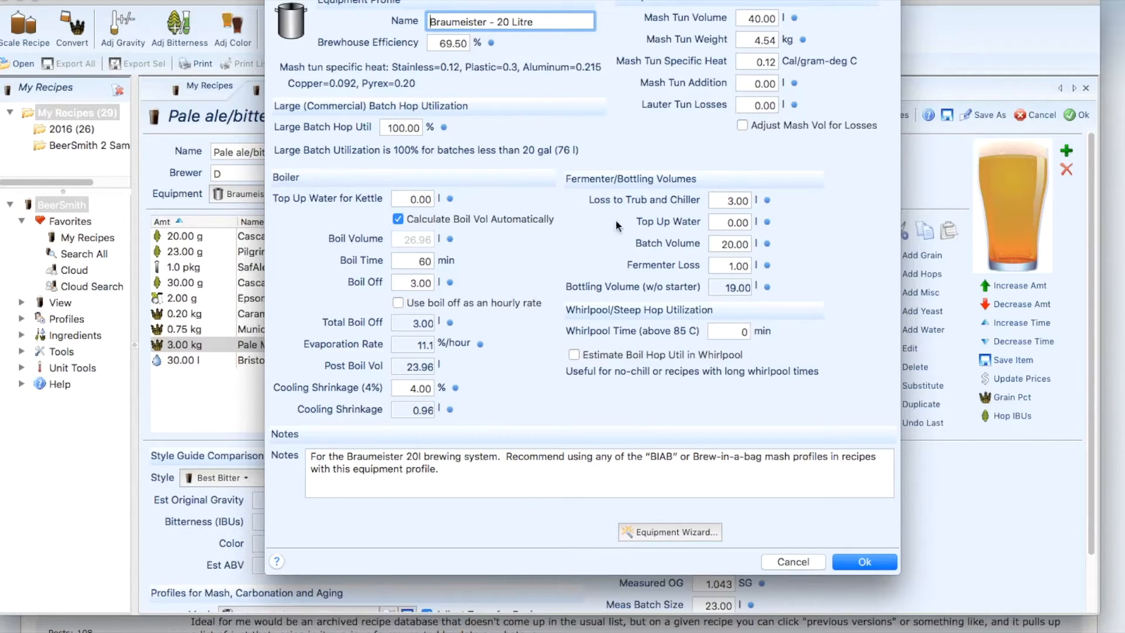
mouse_move(541, 167)
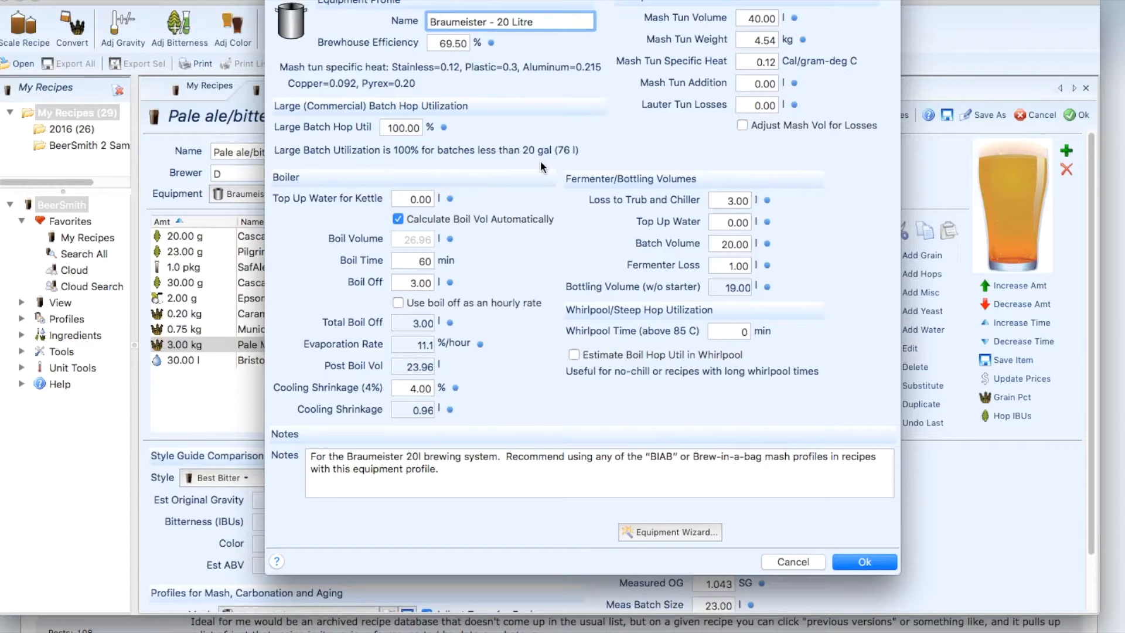
mouse_move(534, 129)
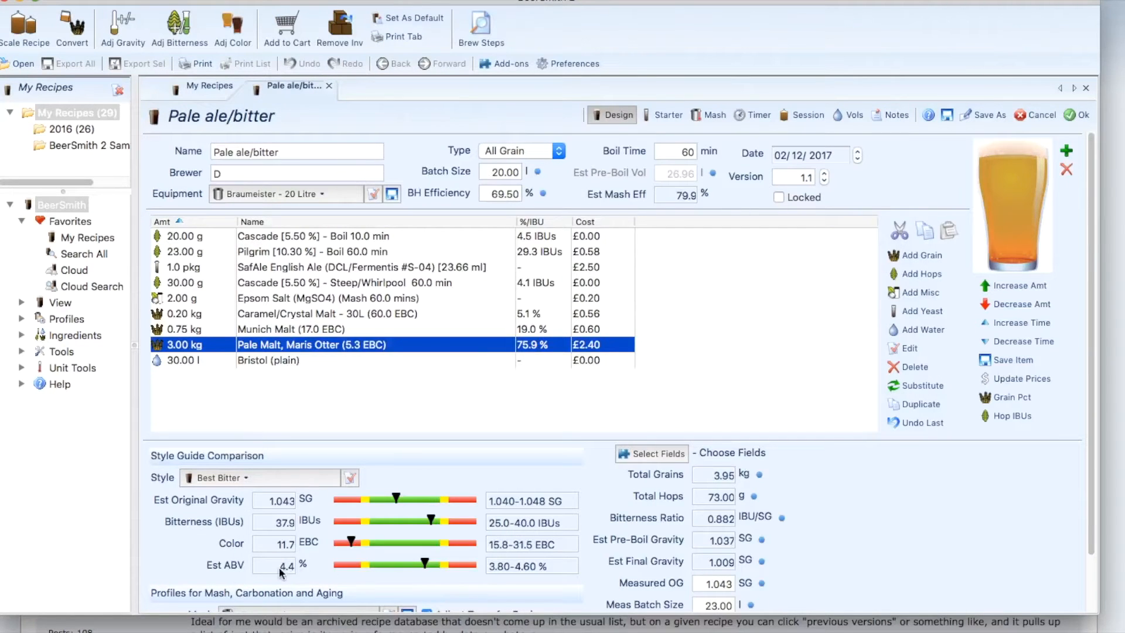
mouse_move(296, 569)
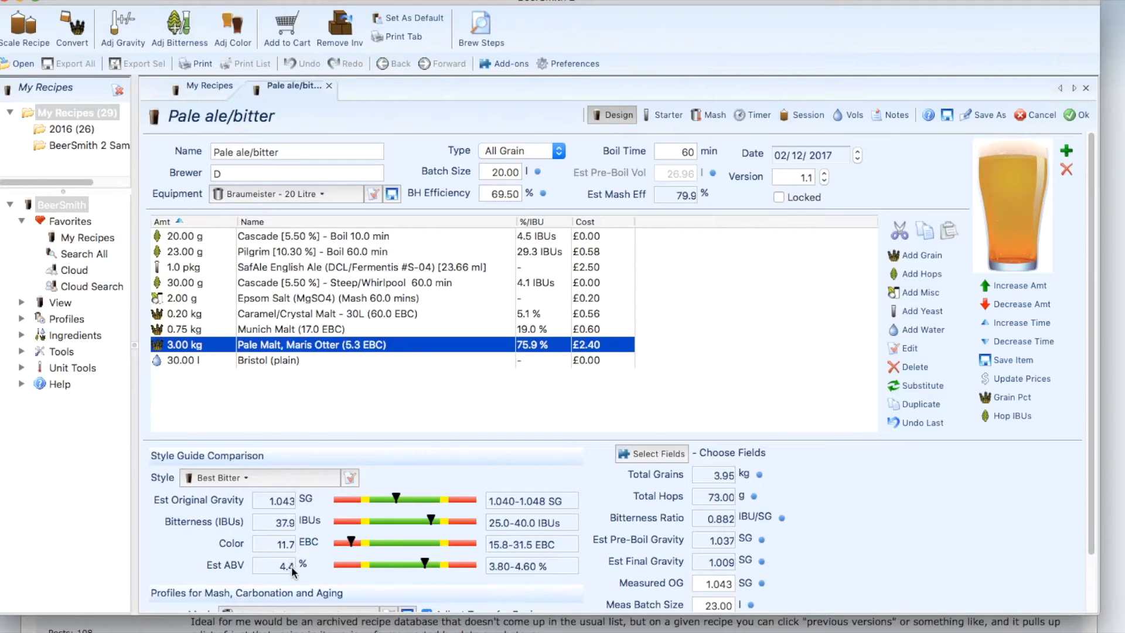
mouse_move(362, 467)
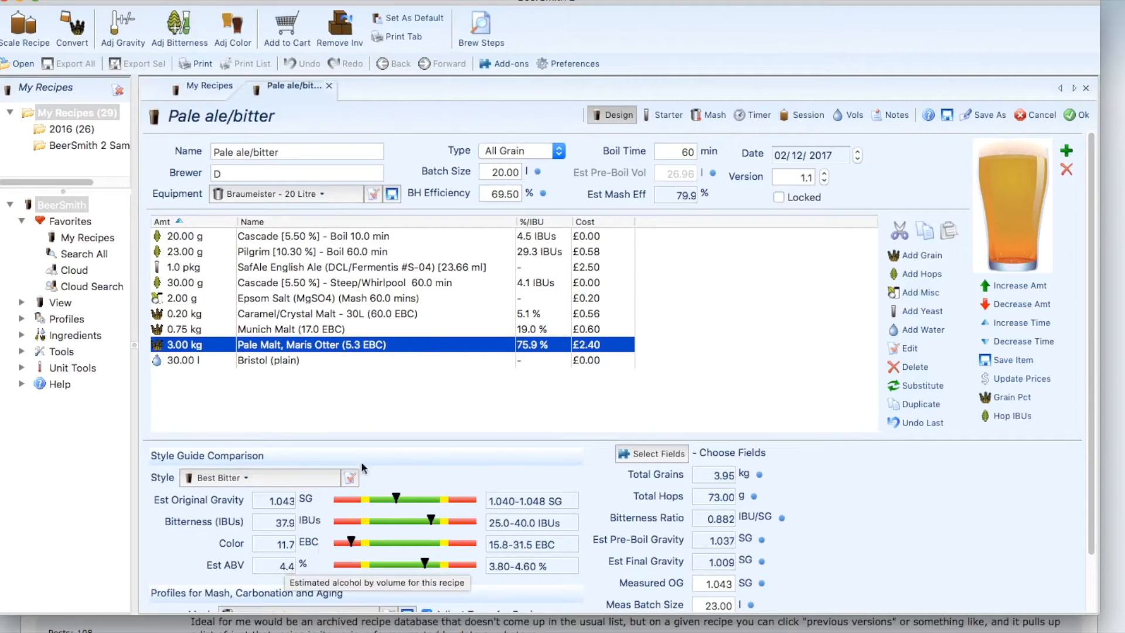
mouse_move(288, 567)
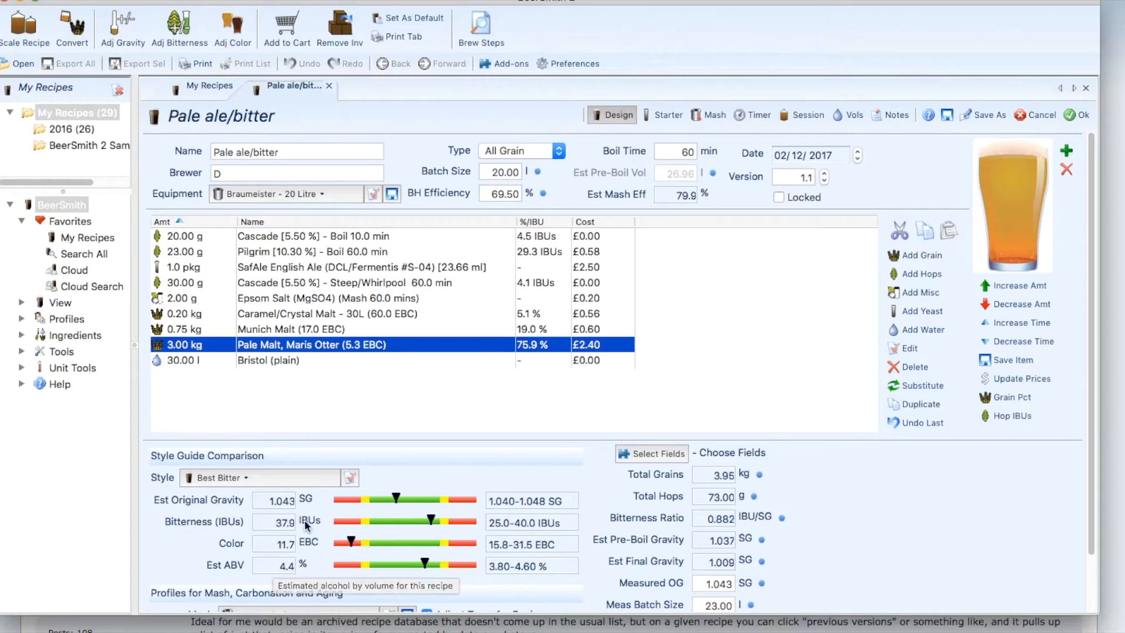
mouse_move(294, 508)
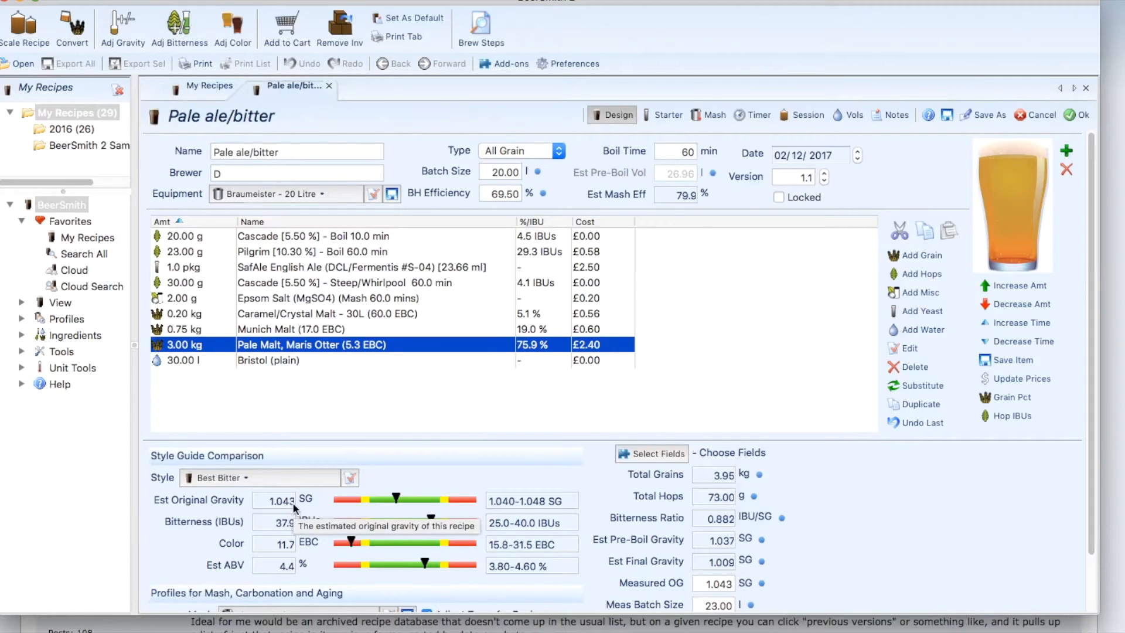
mouse_move(713, 166)
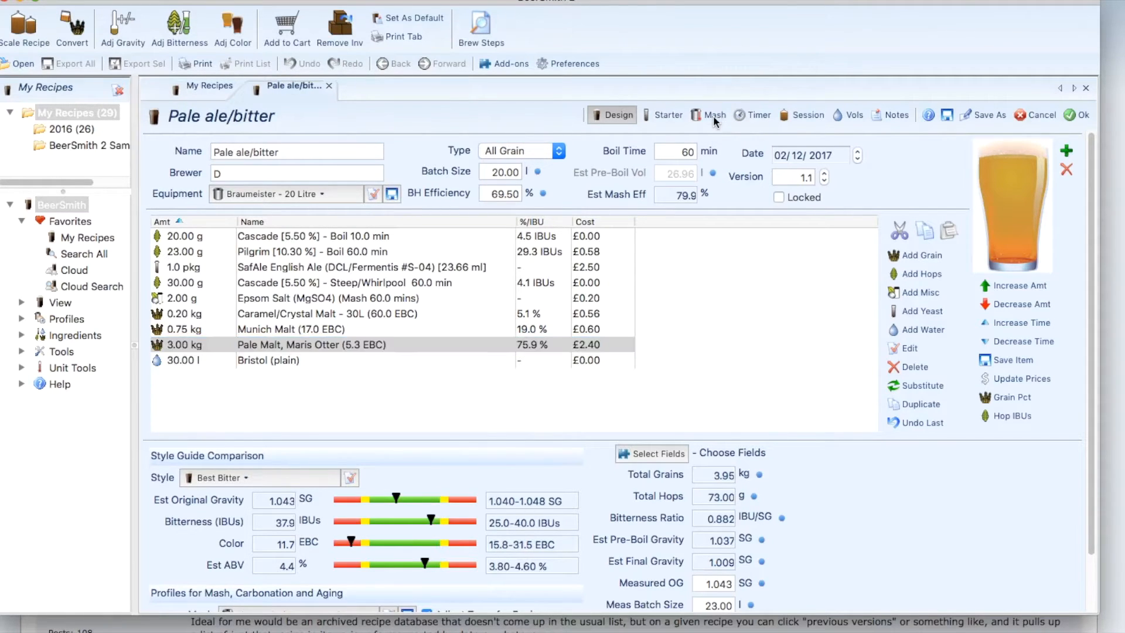
Set the Mash In step temperature to 64.0 C, giving 71.0 C strike water
click(712, 115)
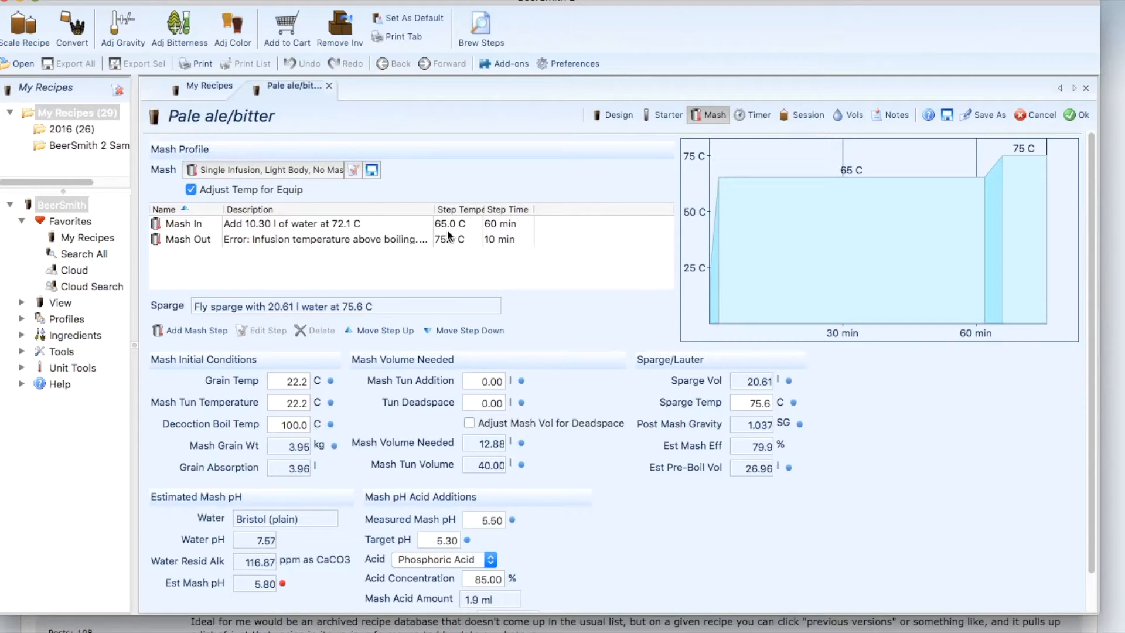
mouse_move(423, 227)
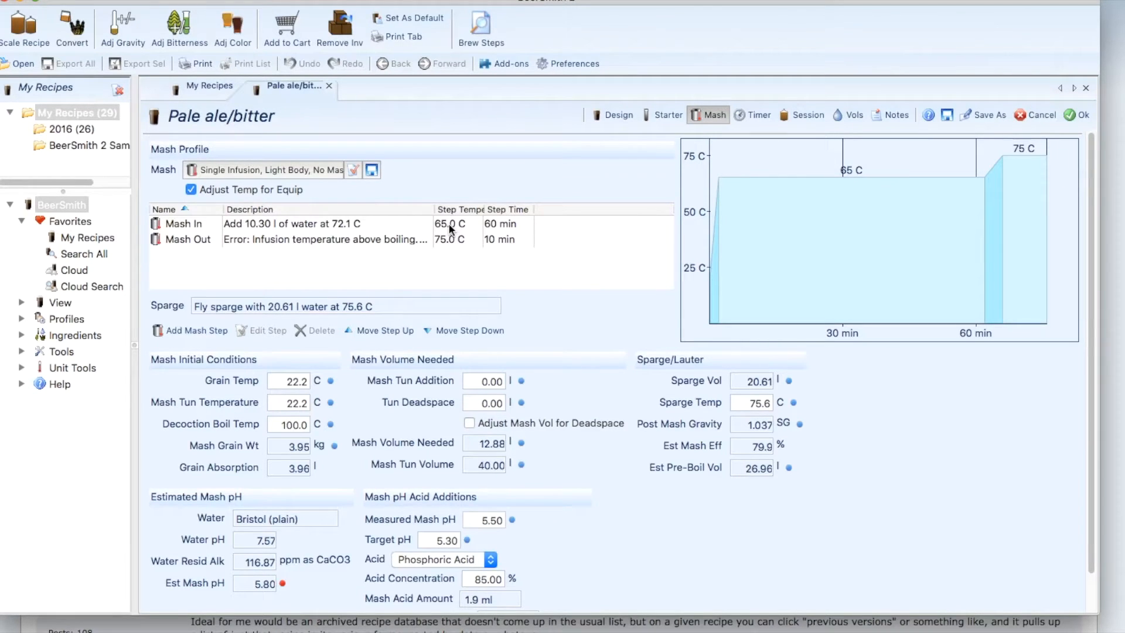
double_click(183, 223)
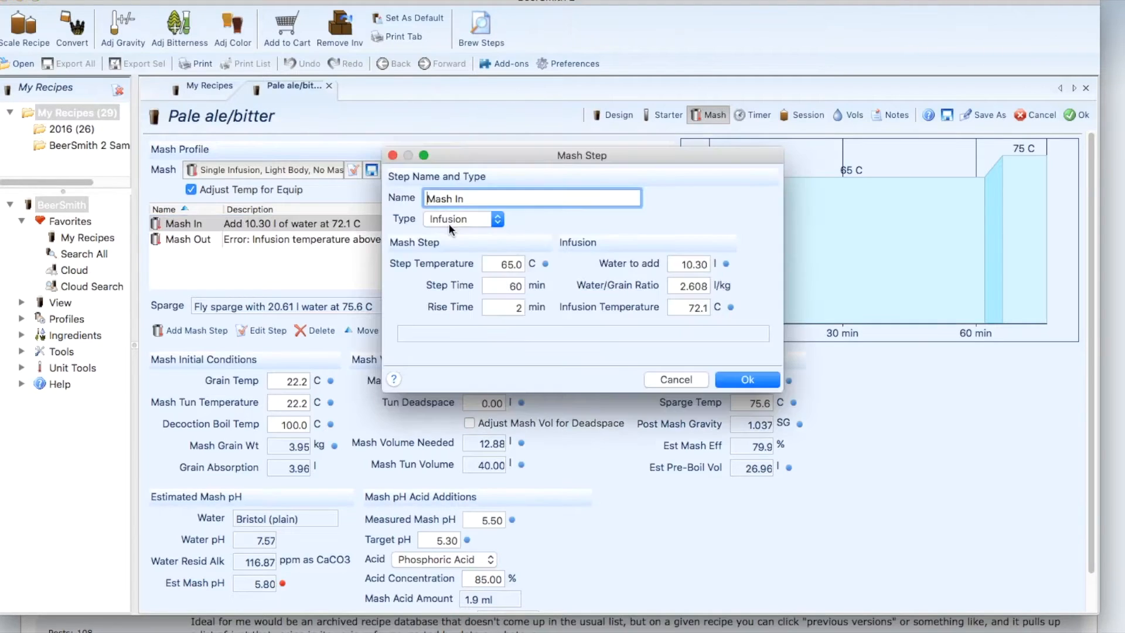
click(503, 263)
text(64)
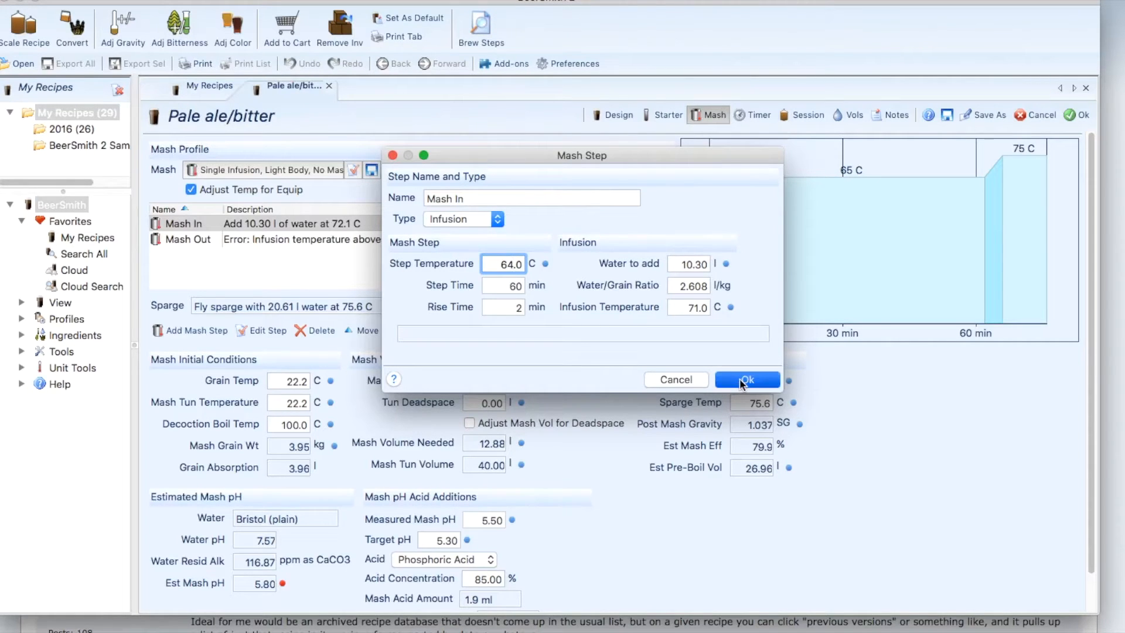
click(745, 379)
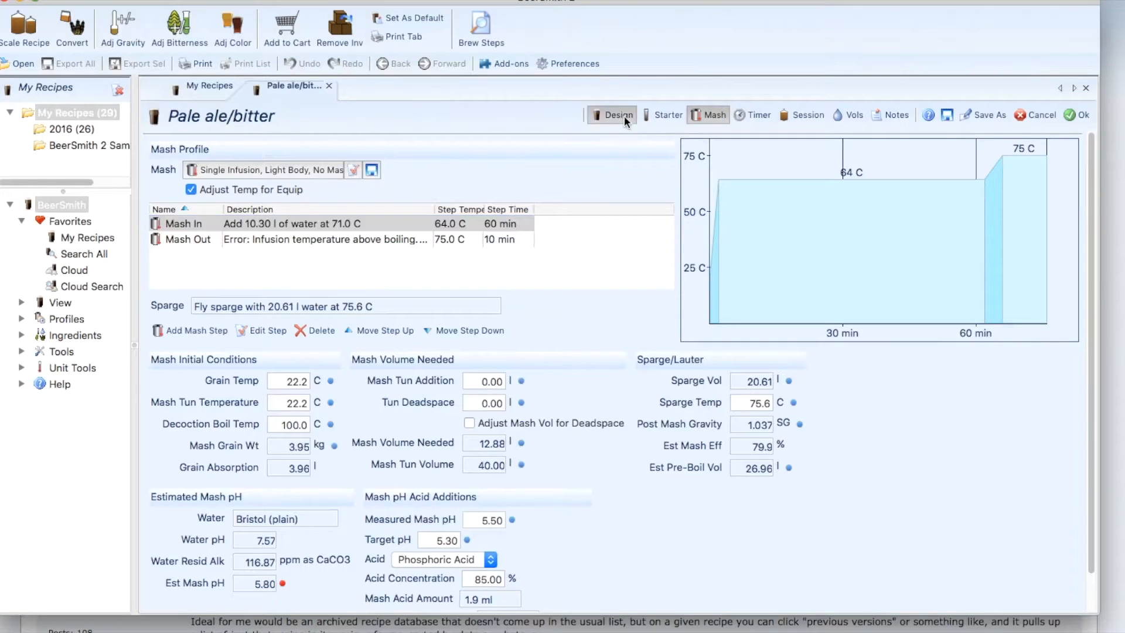
Return to the Design view and review the ingredient list and Style Guide Comparison
click(616, 115)
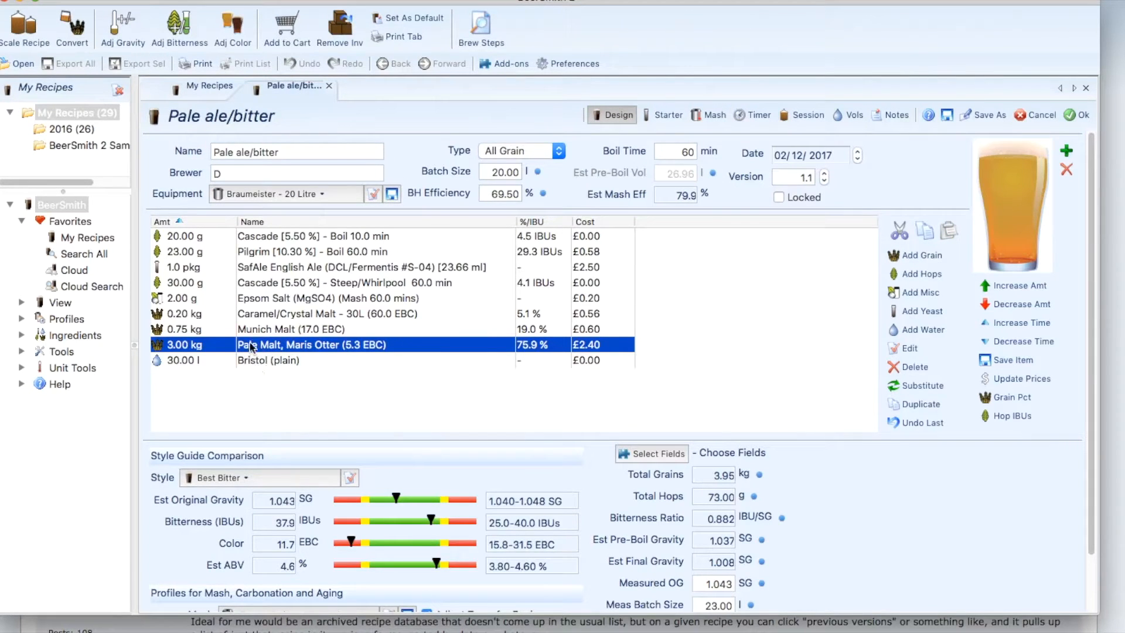
click(323, 314)
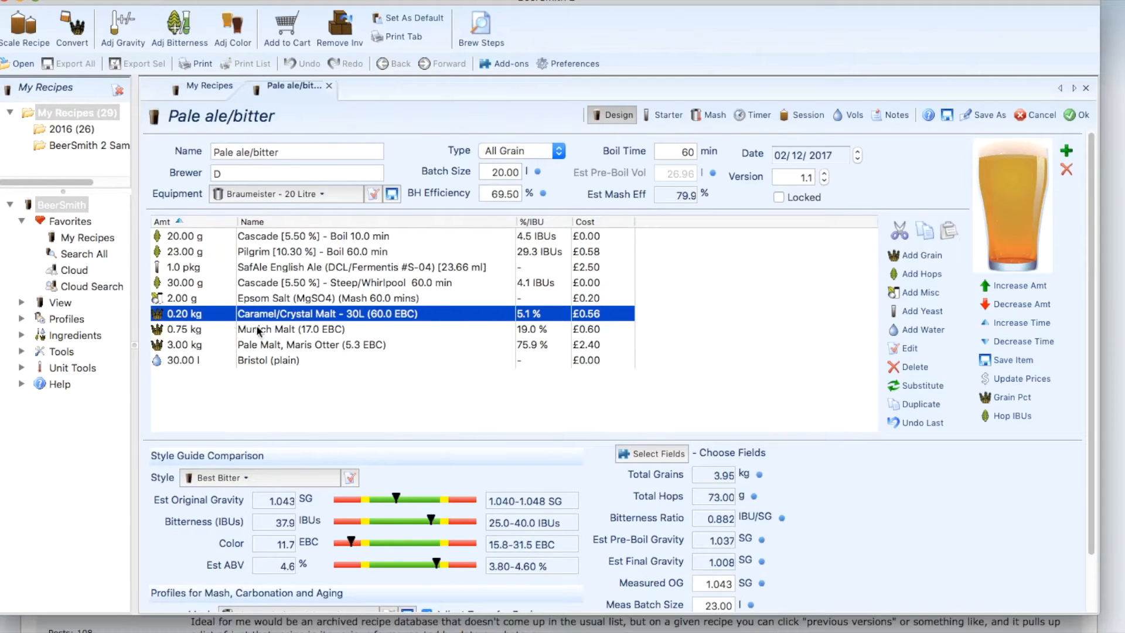
mouse_move(255, 313)
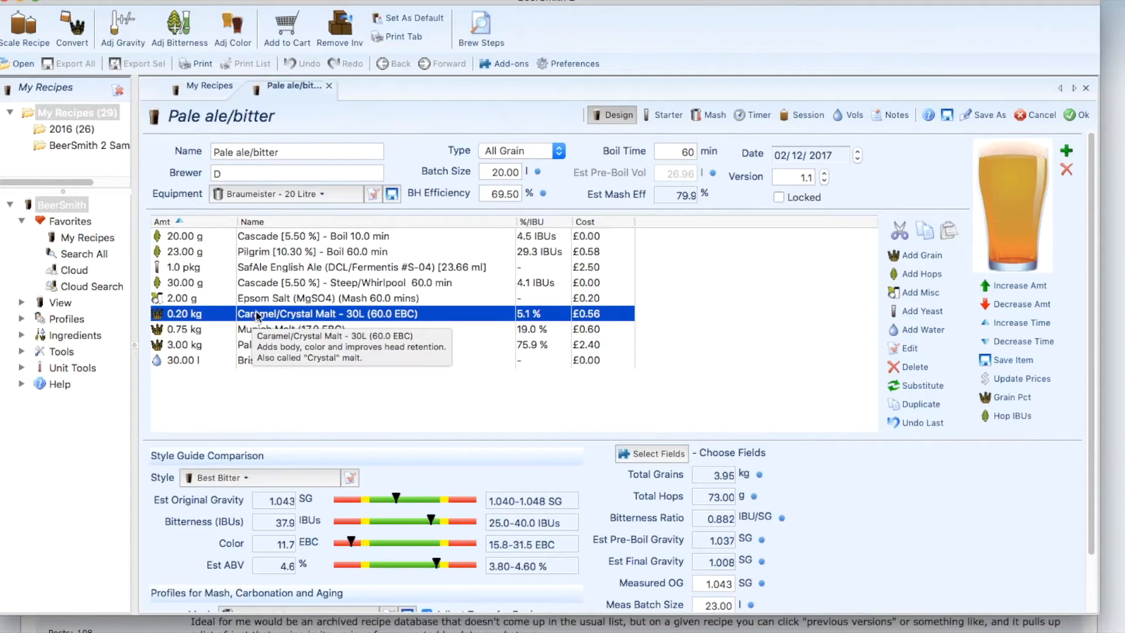
mouse_move(312, 313)
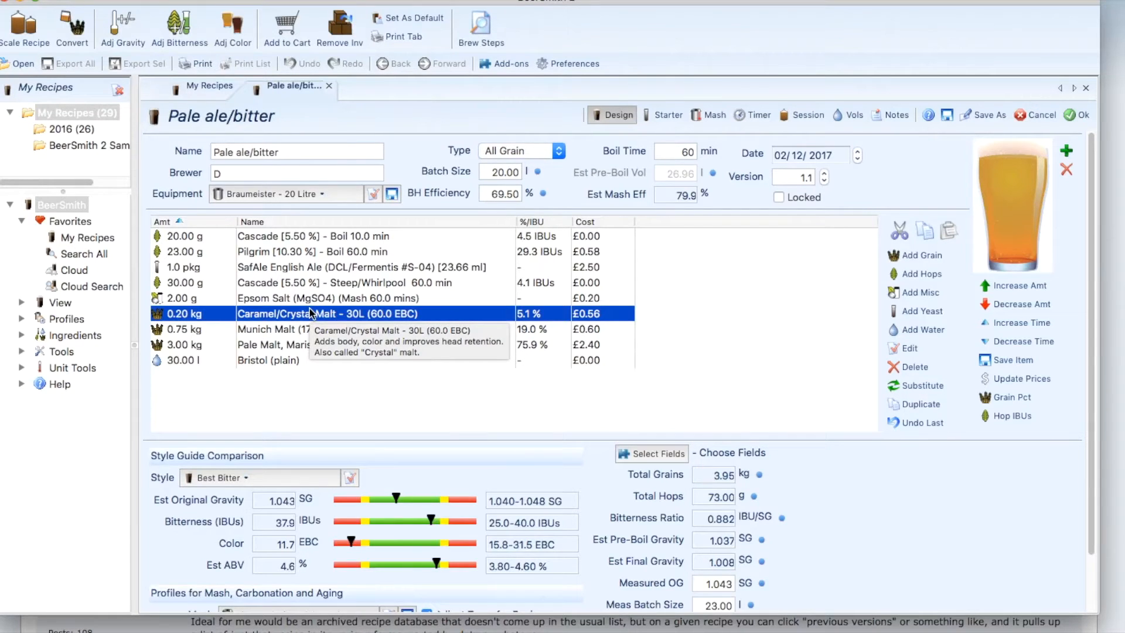
mouse_move(280, 304)
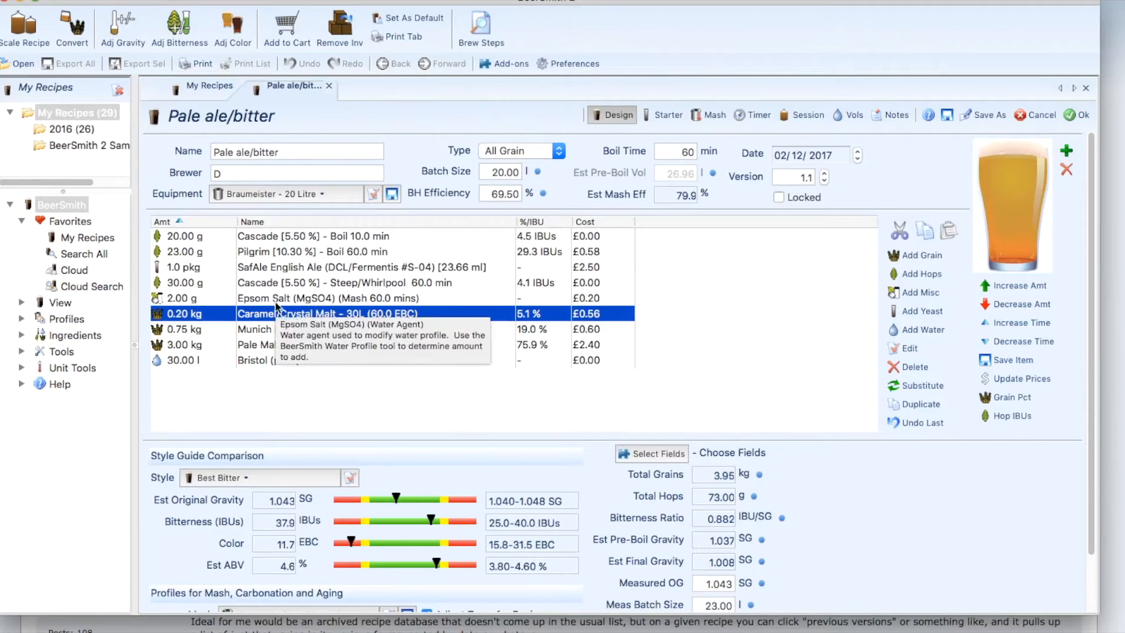
mouse_move(753, 212)
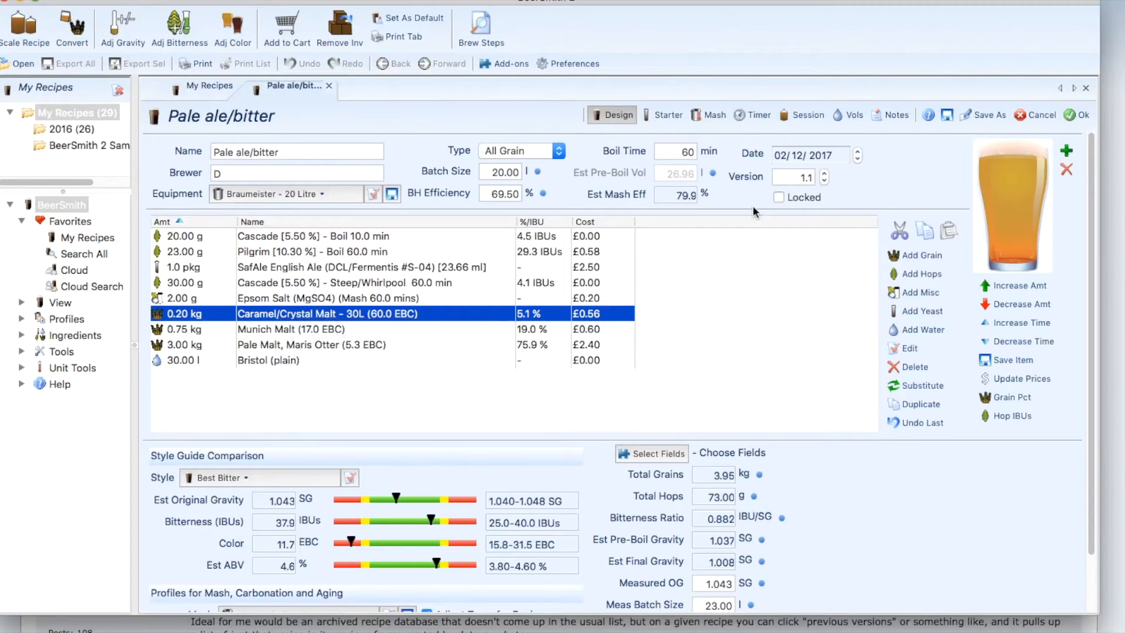
scroll(down, 3)
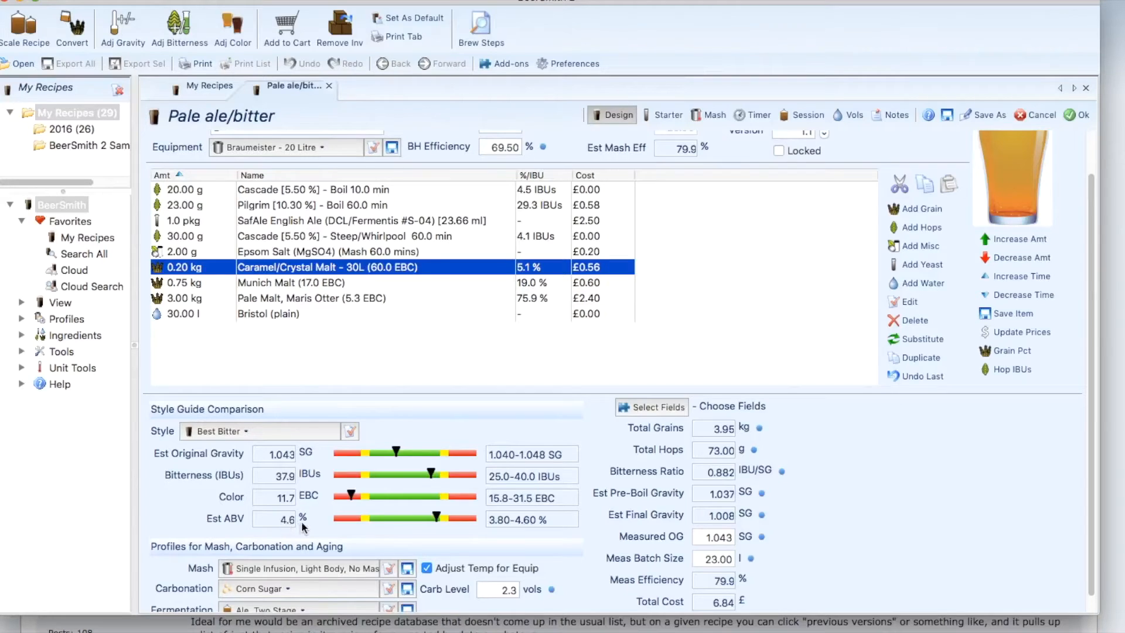
mouse_move(294, 533)
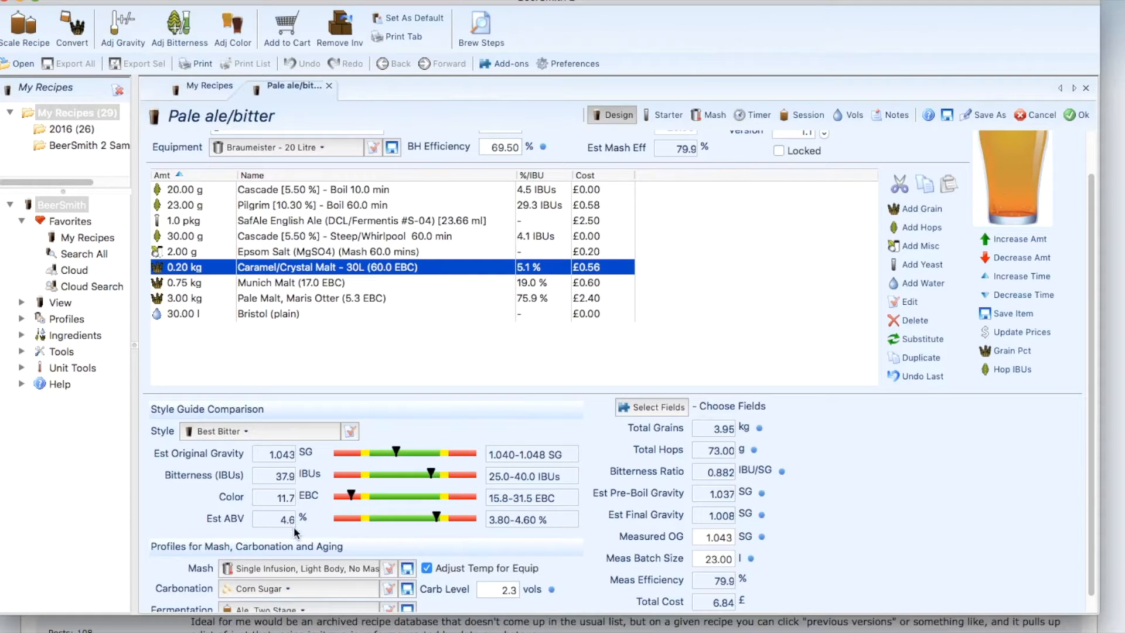
mouse_move(731, 138)
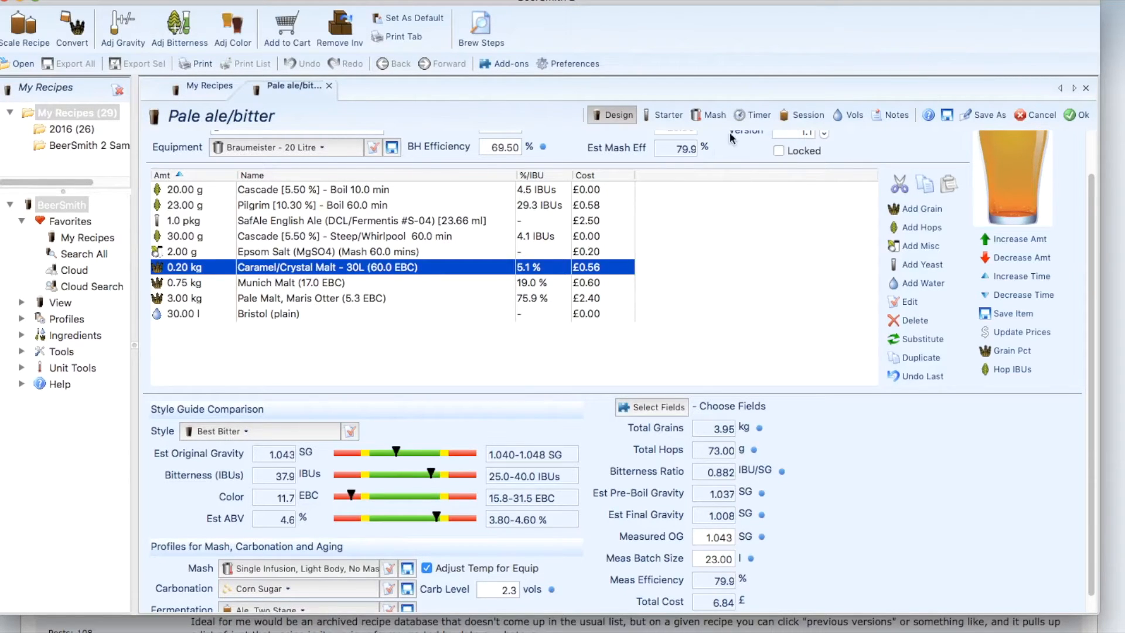
scroll(up, 3)
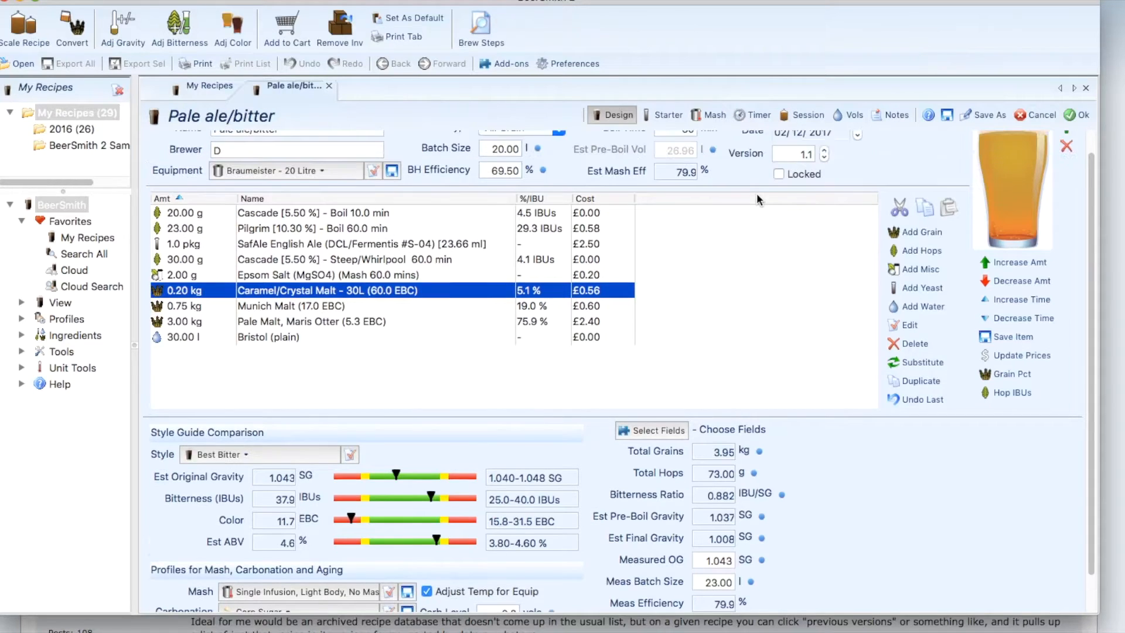
mouse_move(291, 540)
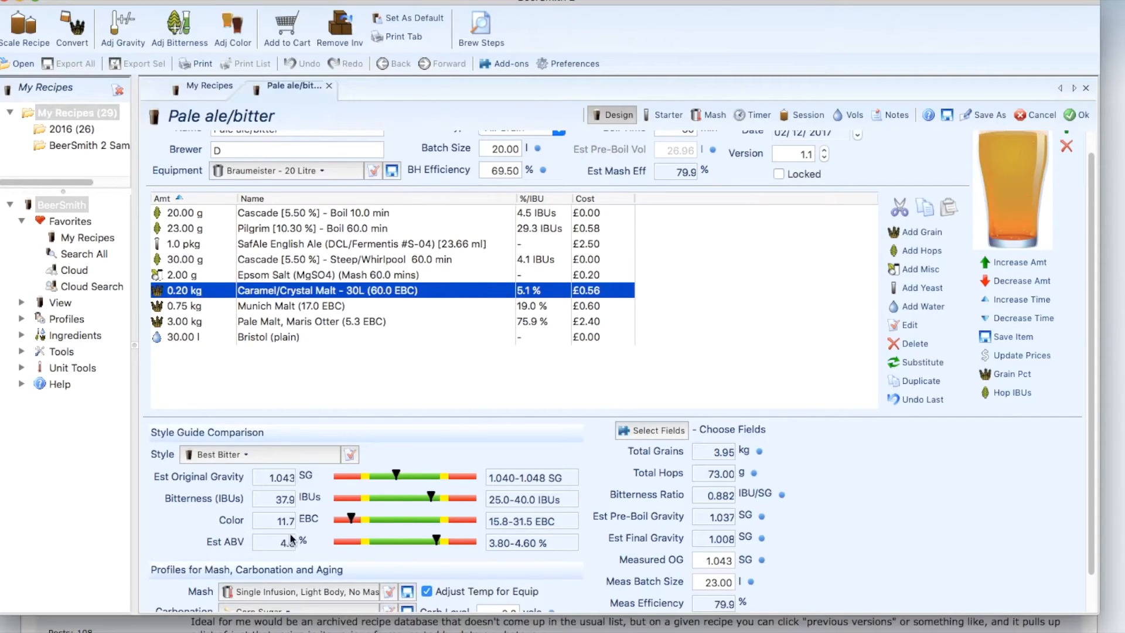
mouse_move(646, 330)
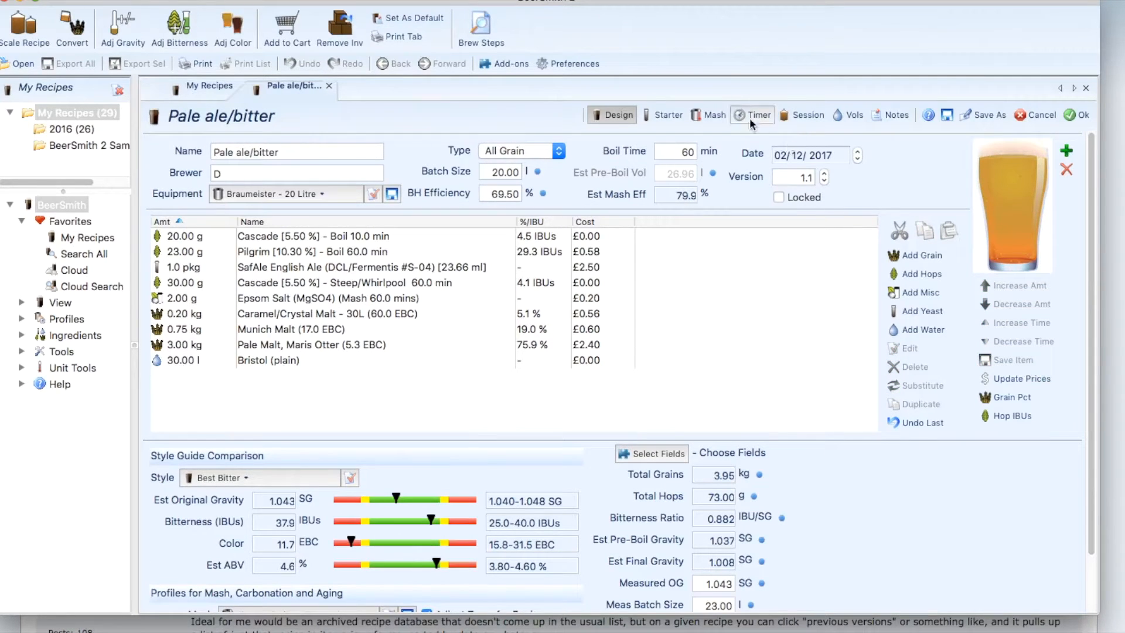
mouse_move(813, 122)
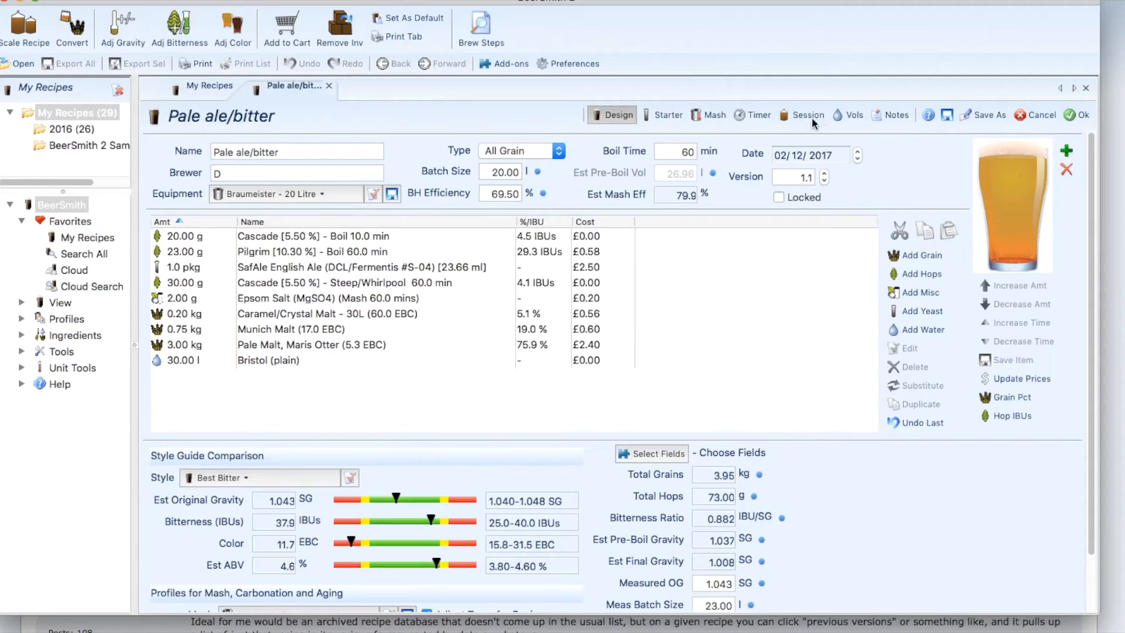
Enter 1.012 as the Measured FG in the brew session
click(805, 114)
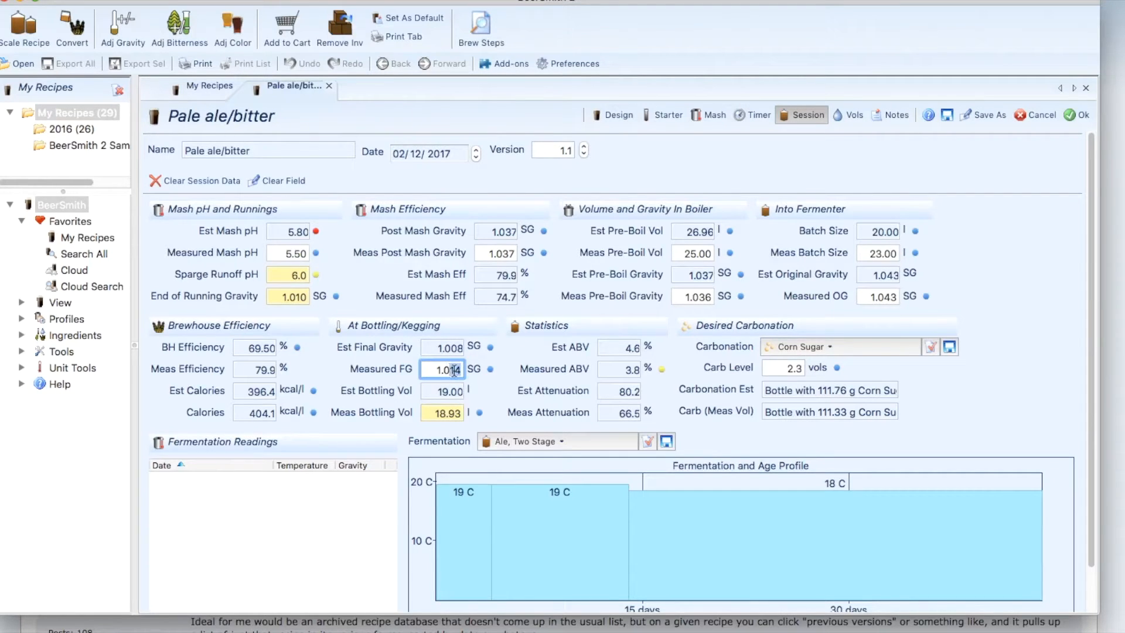
text(1.012)
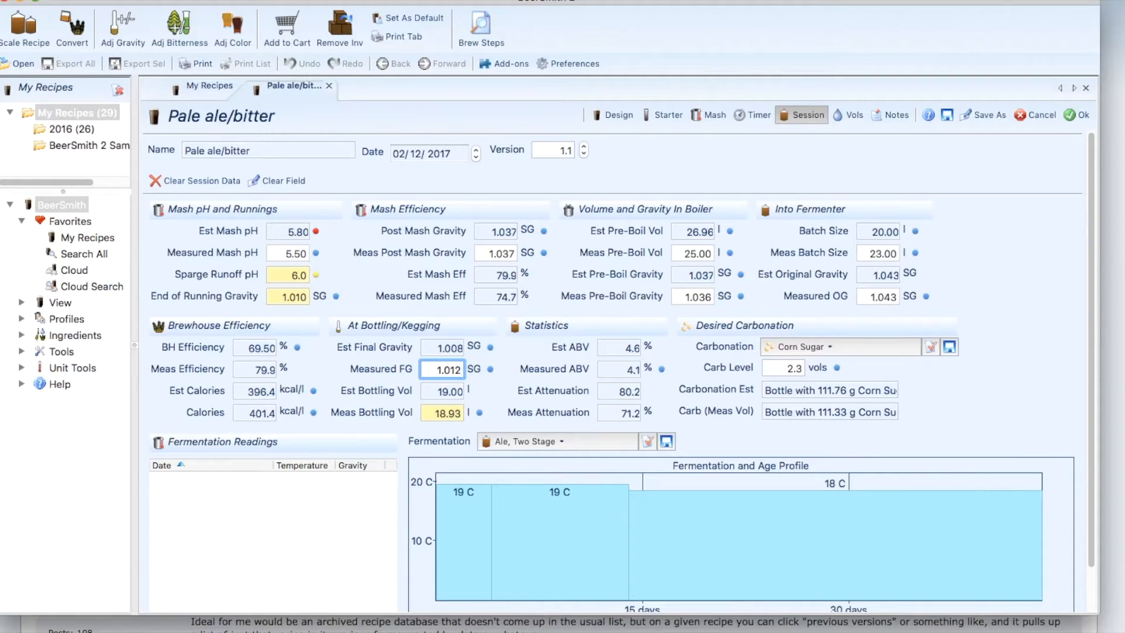
mouse_move(614, 371)
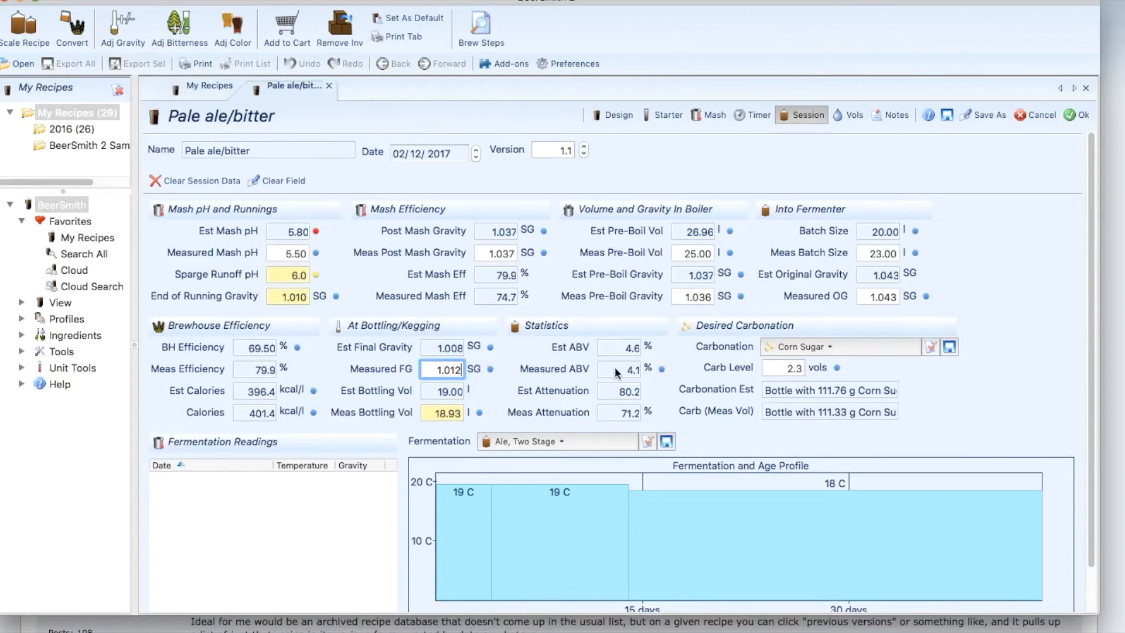
mouse_move(581, 368)
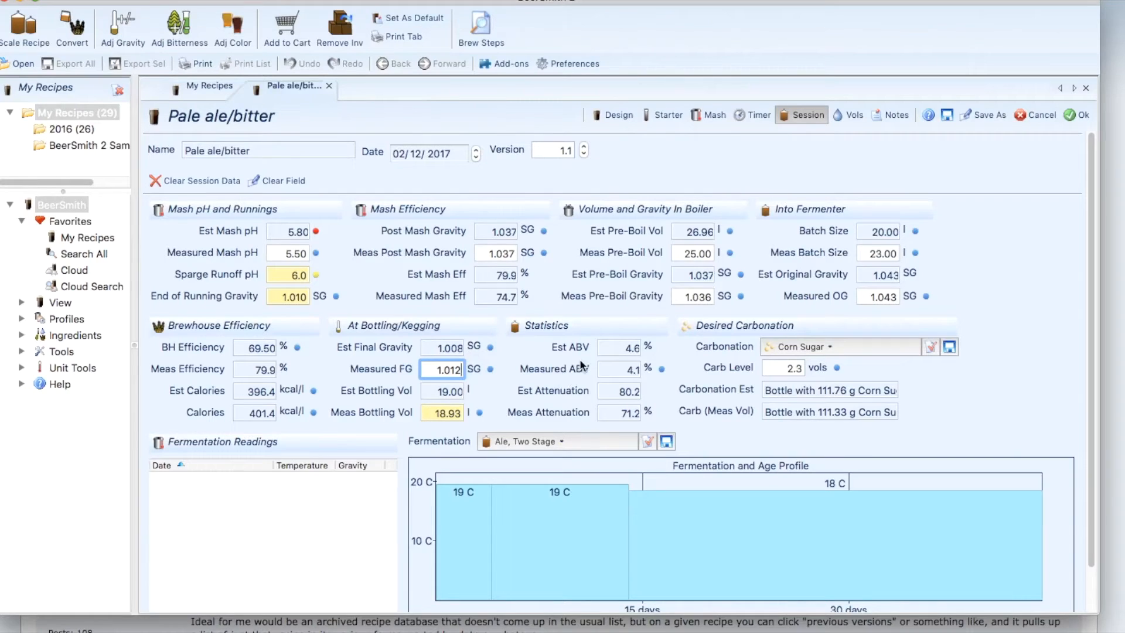
mouse_move(480, 337)
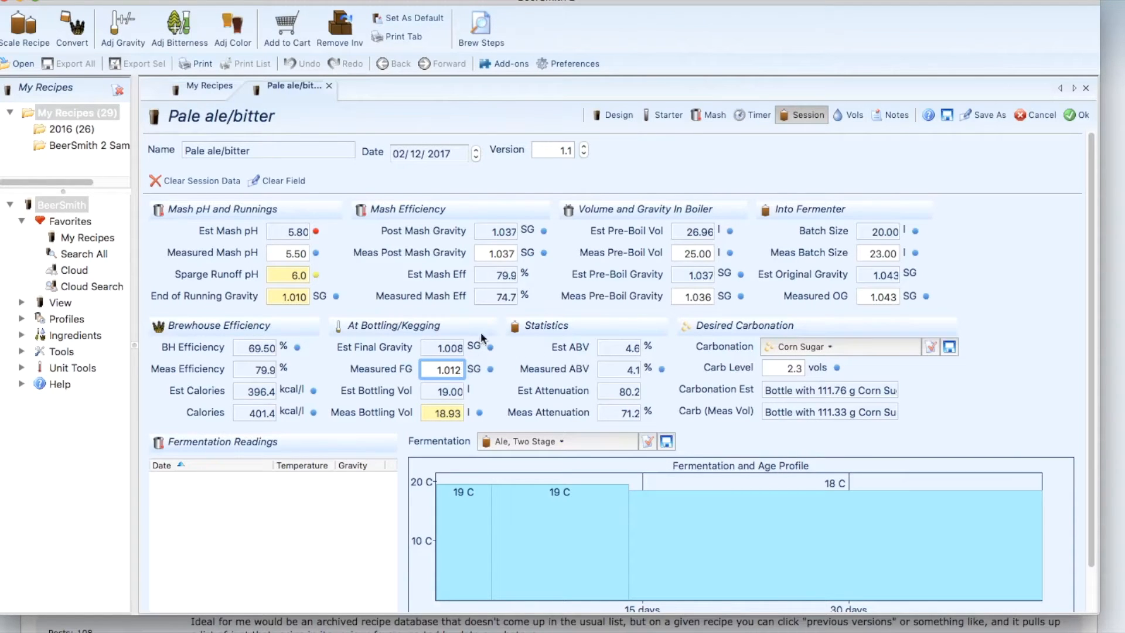
mouse_move(445, 357)
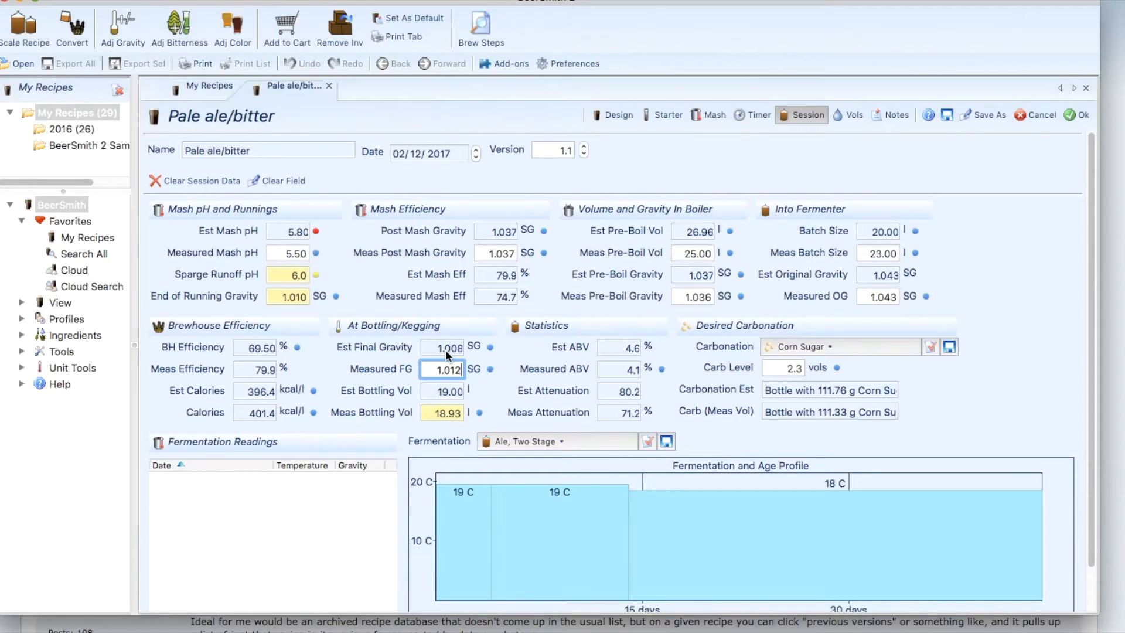
mouse_move(649, 186)
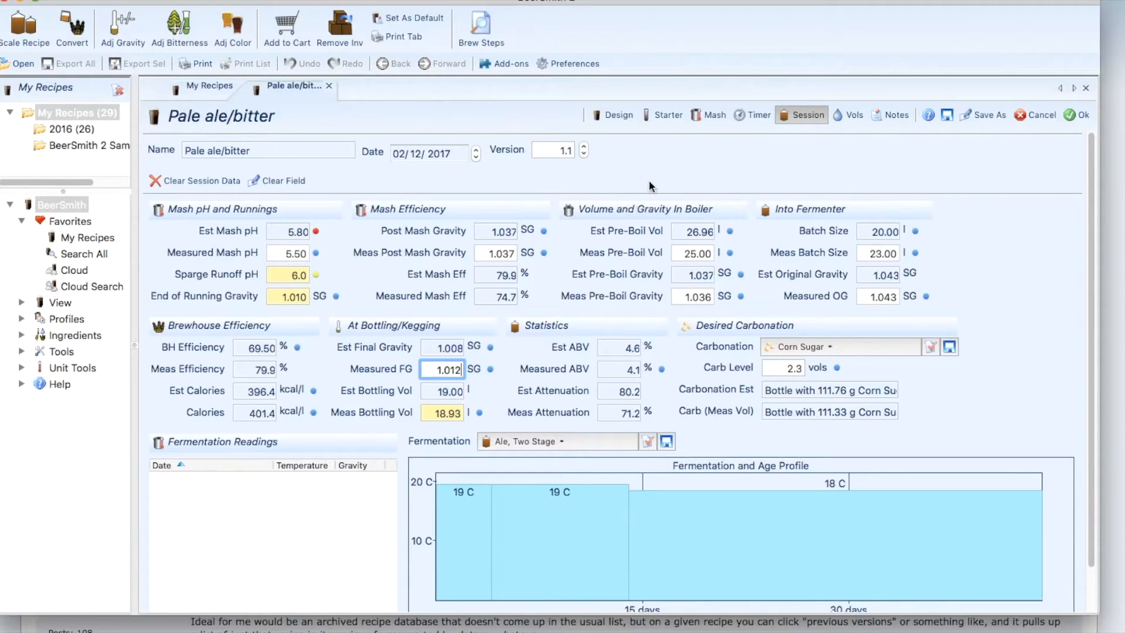
mouse_move(633, 128)
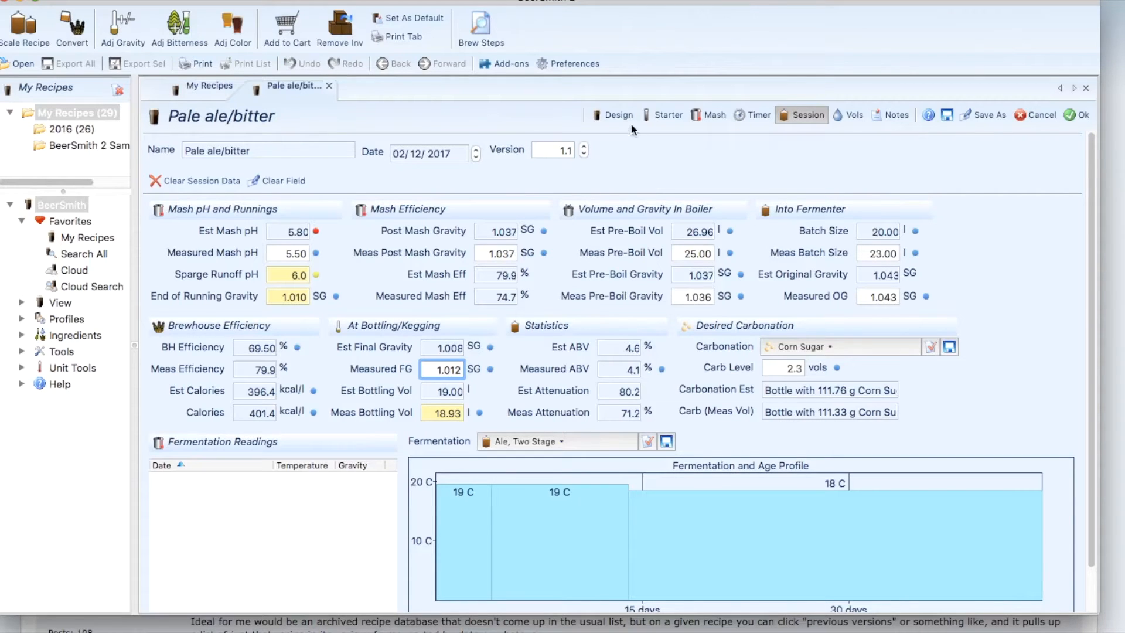
click(614, 114)
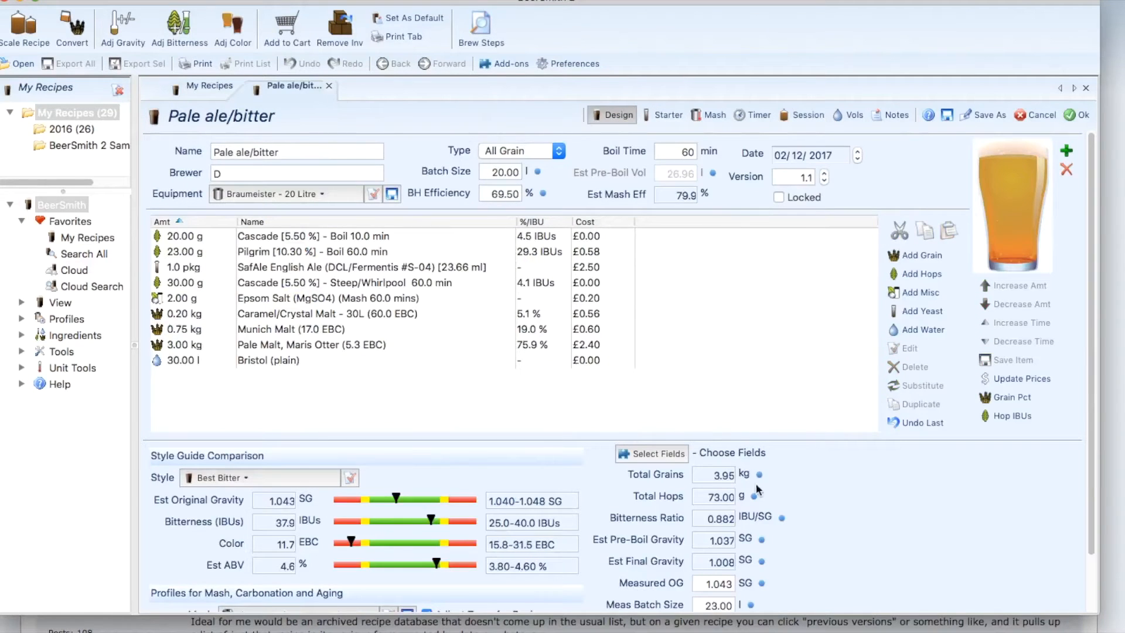
mouse_move(746, 397)
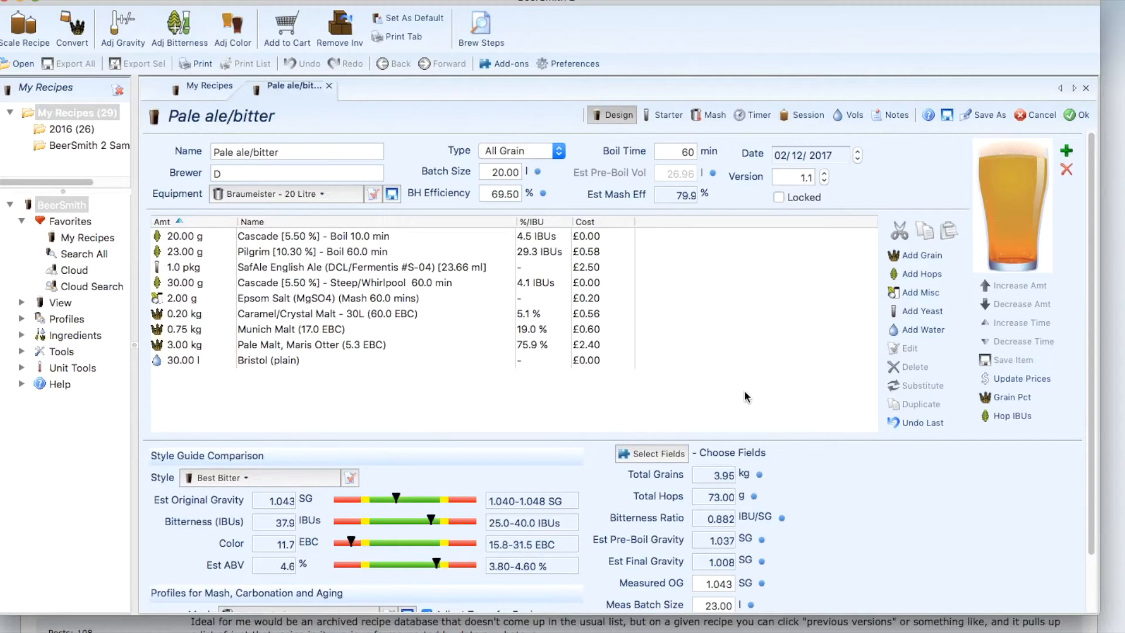
mouse_move(623, 77)
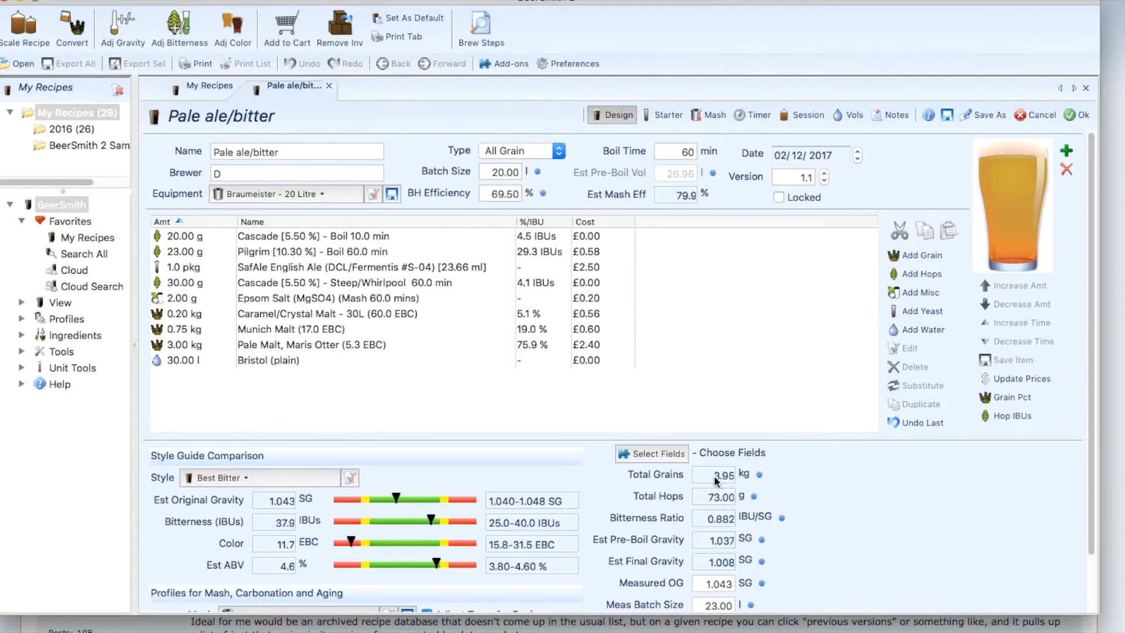
mouse_move(714, 476)
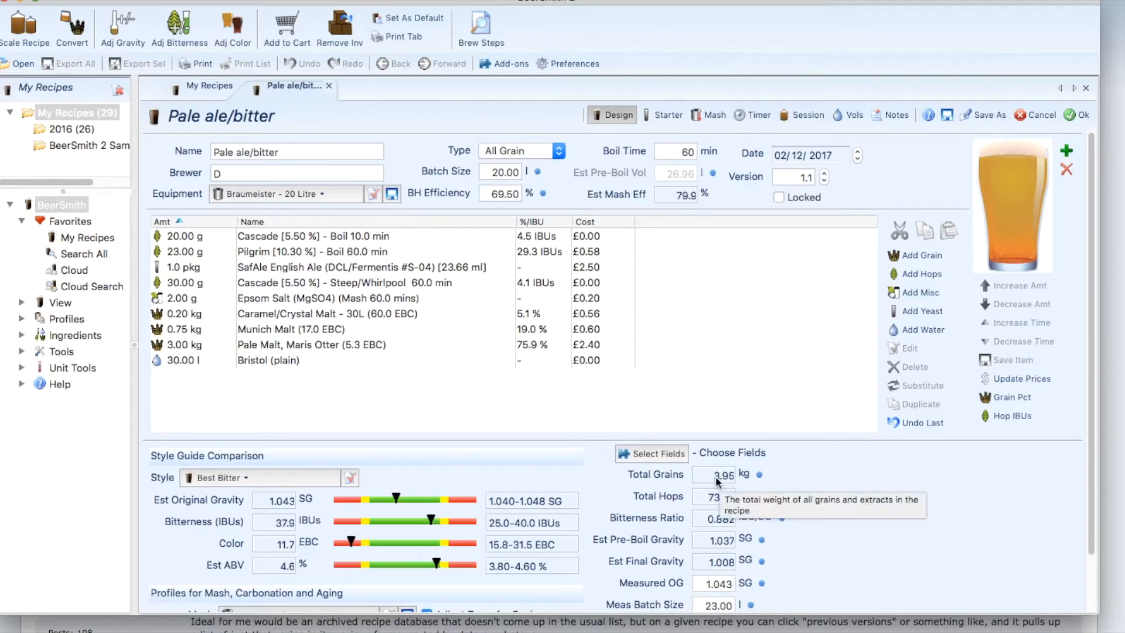
mouse_move(748, 531)
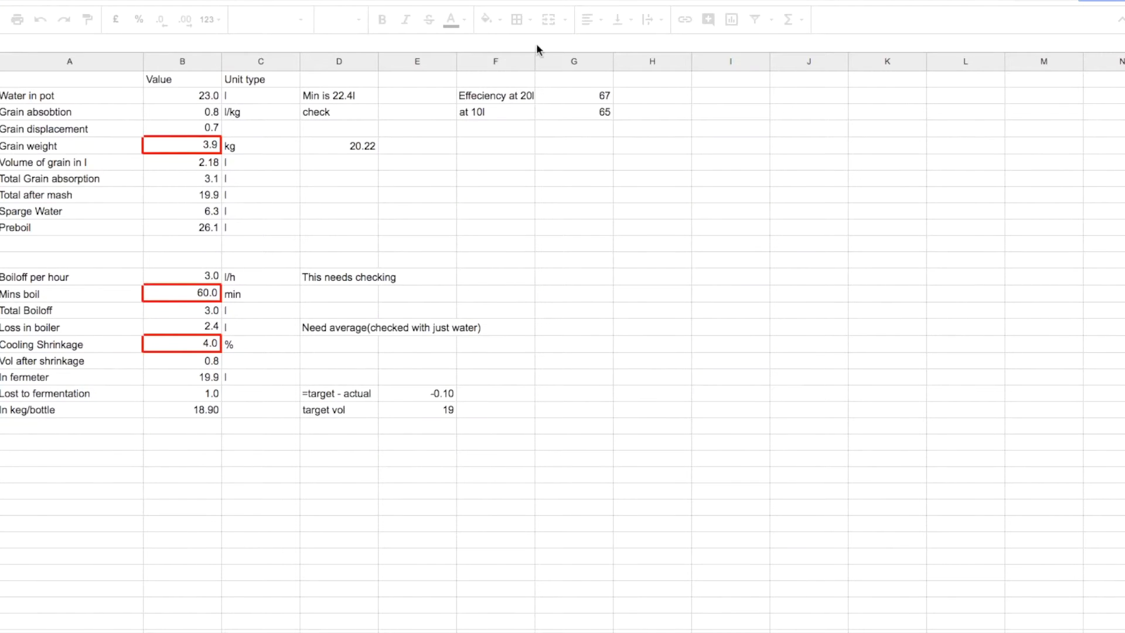
Set grain weight to 4.0 kg, then check the water in pot and keg/bottle formulas
click(69, 61)
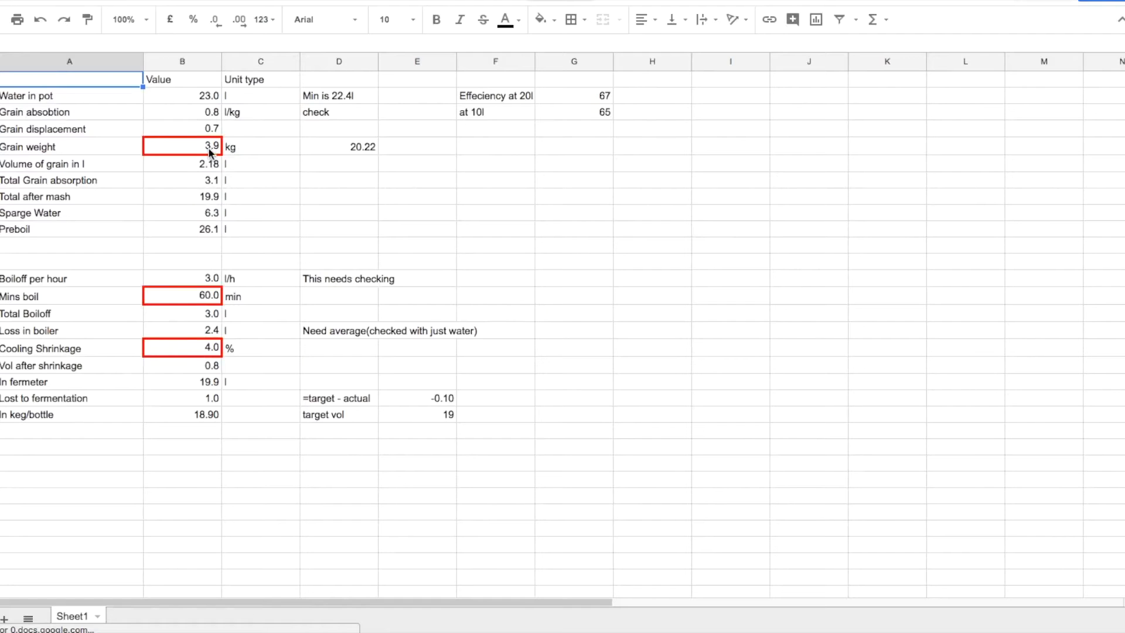
click(183, 147)
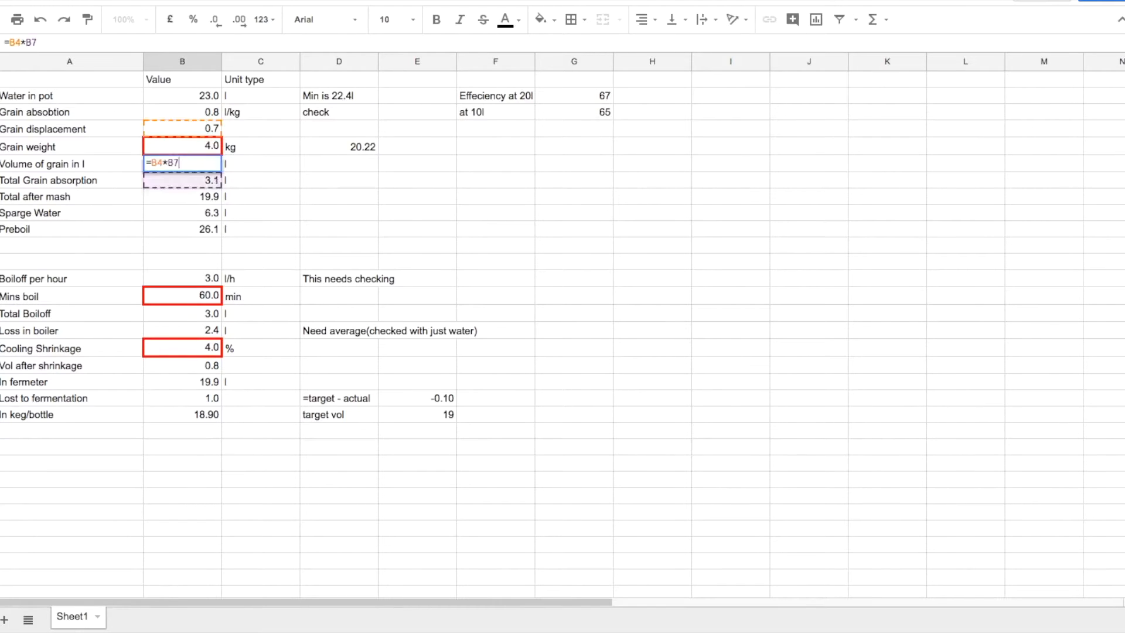
key(Return)
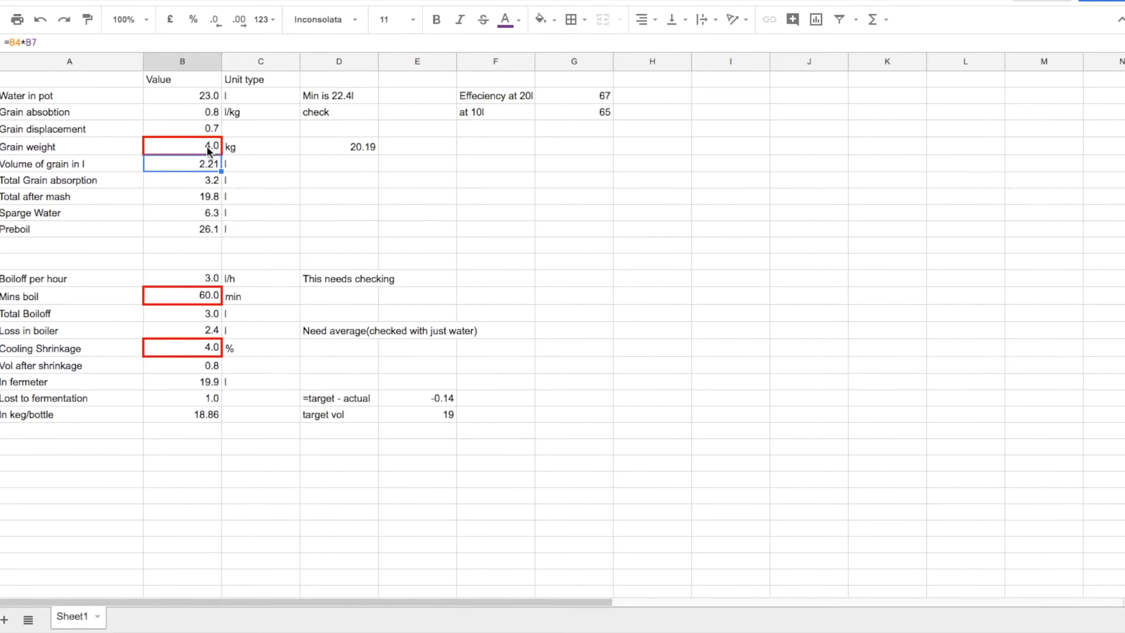
click(259, 212)
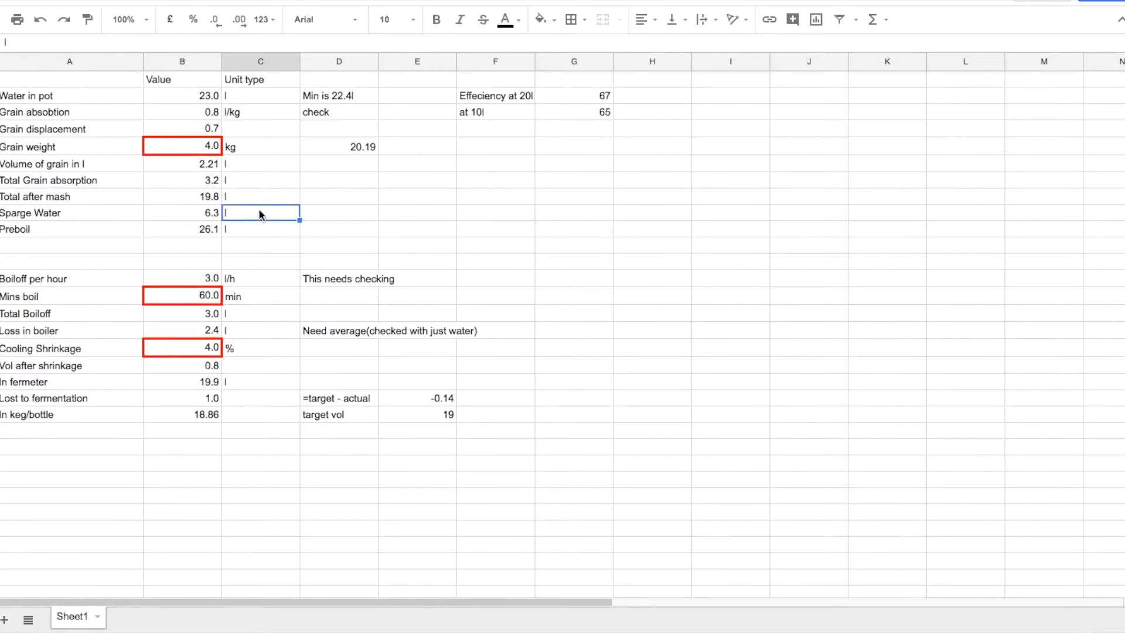
click(182, 96)
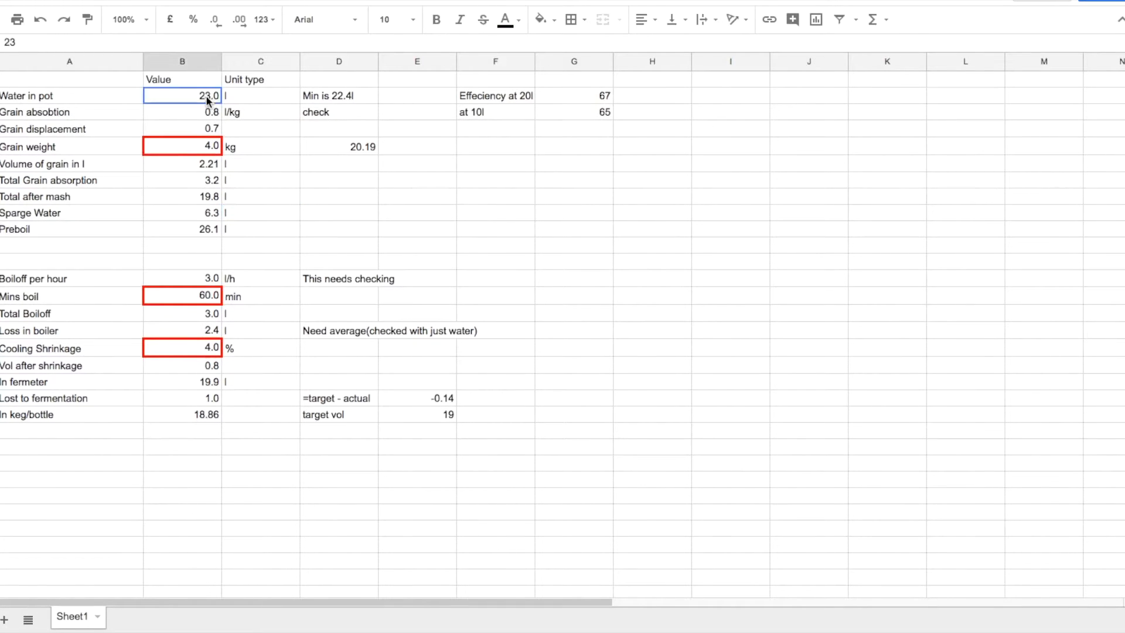
mouse_move(220, 220)
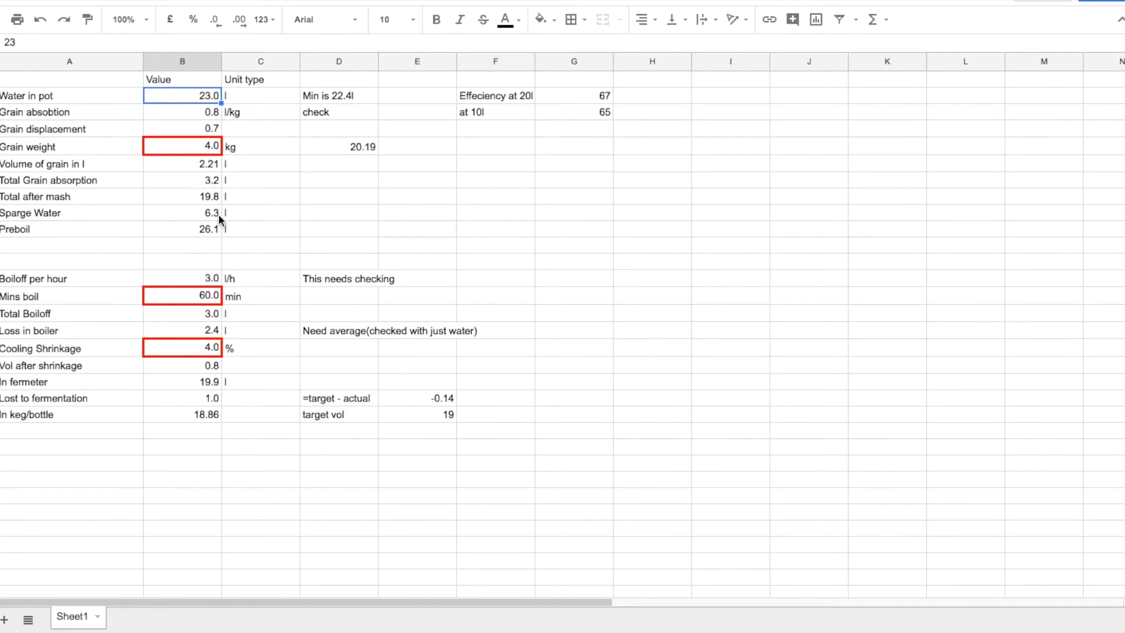
mouse_move(212, 422)
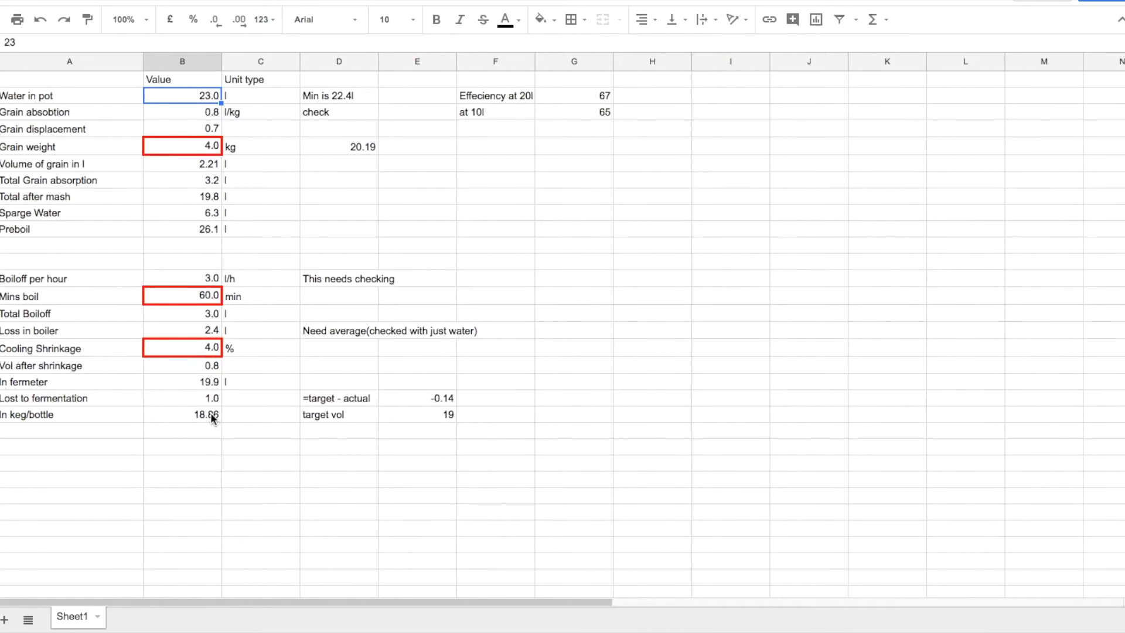
click(182, 415)
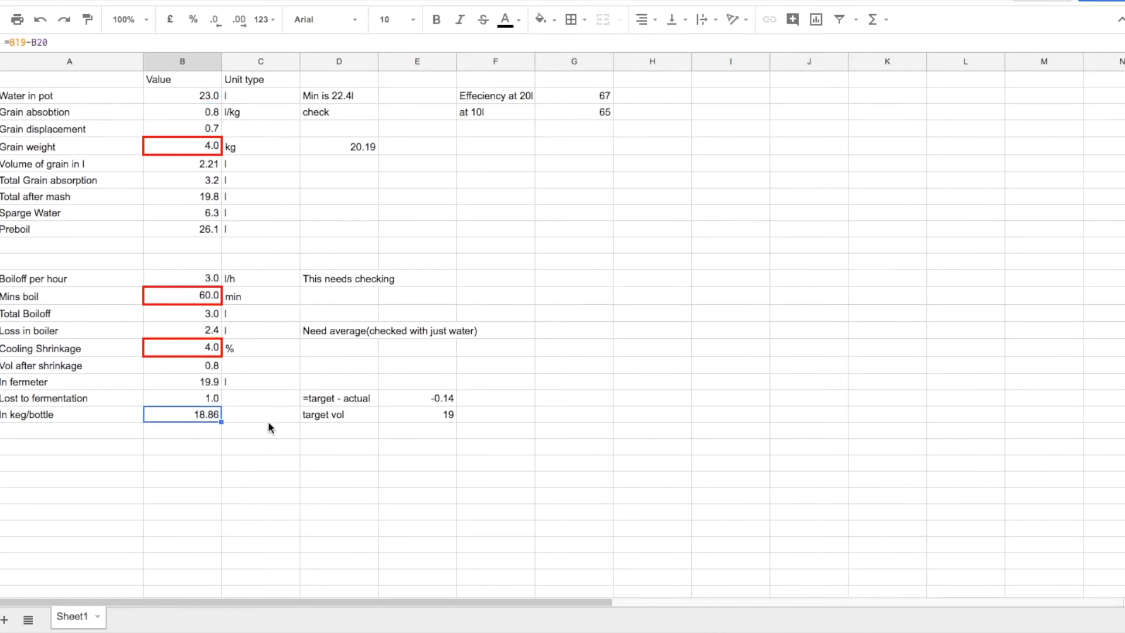
mouse_move(447, 408)
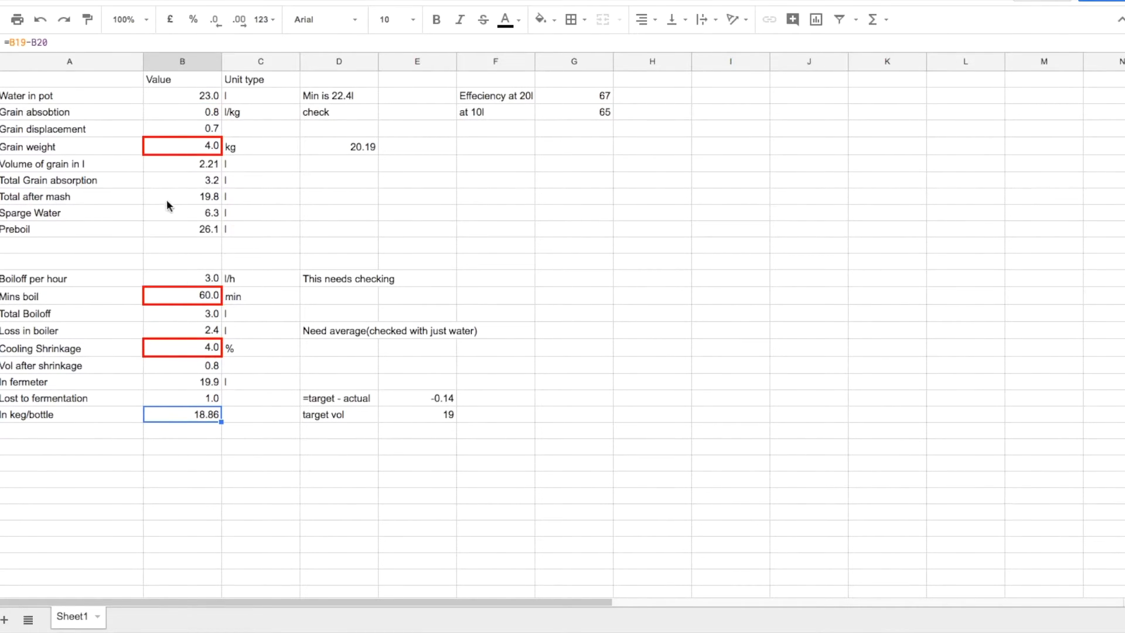
mouse_move(218, 157)
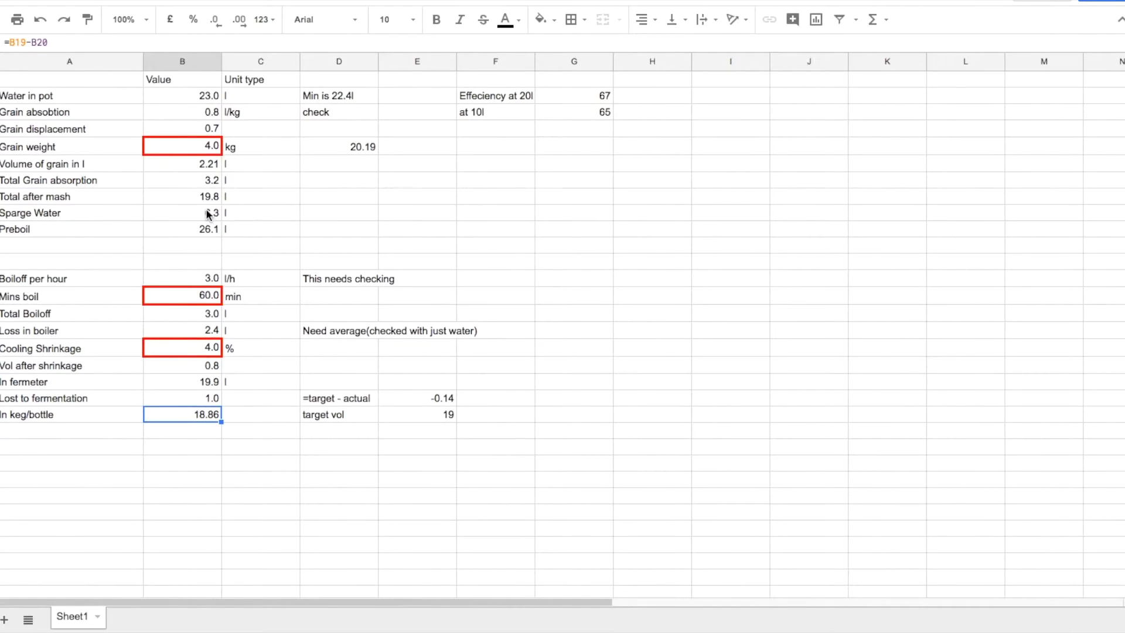
Enter 6.25 as sparge water, then verify keg/bottle volume, boil time and cooling shrinkage
click(183, 212)
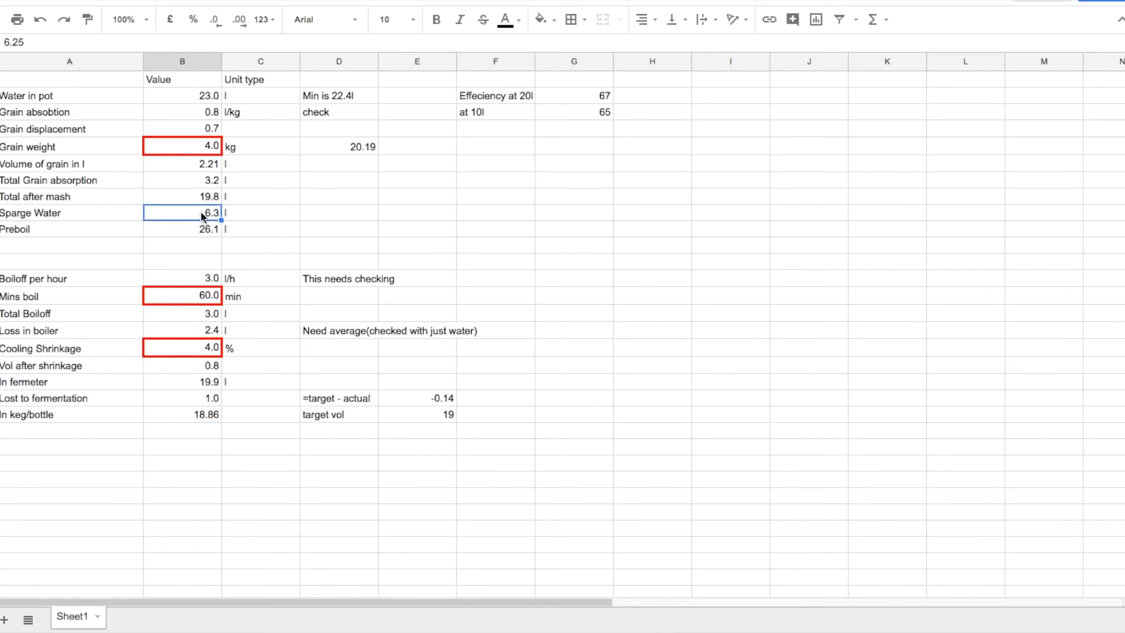
text(6.25)
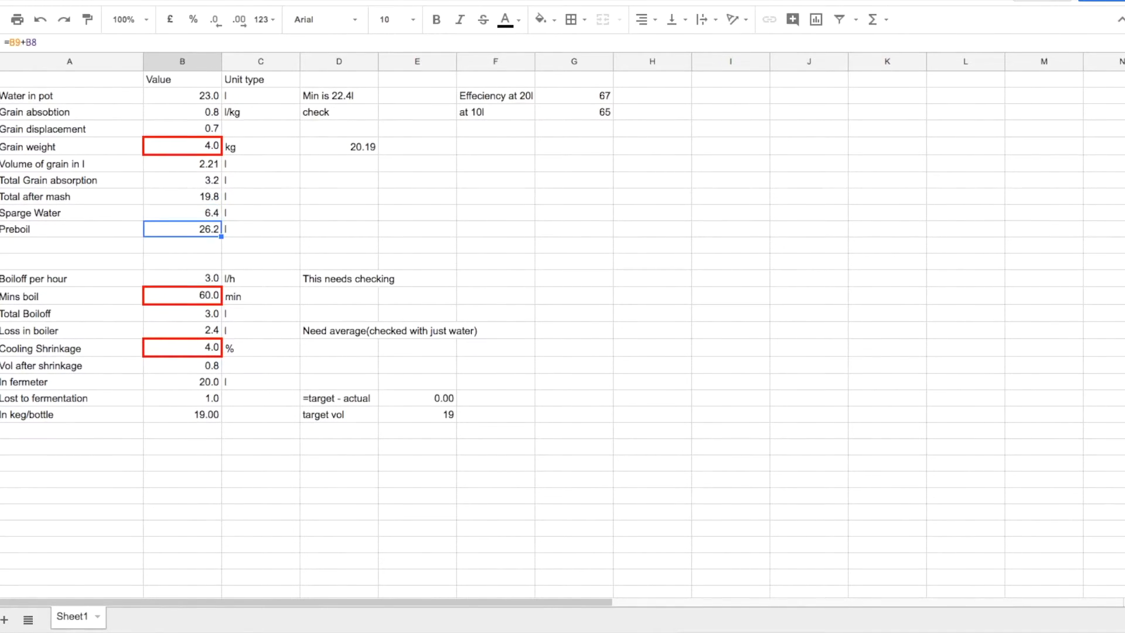
mouse_move(424, 422)
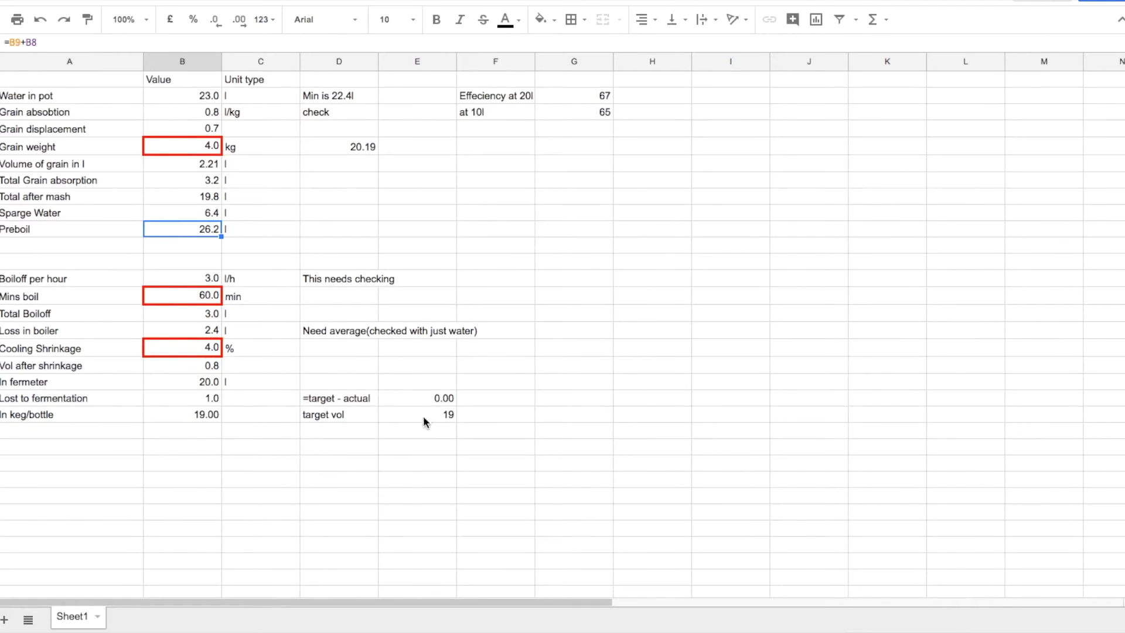
mouse_move(241, 273)
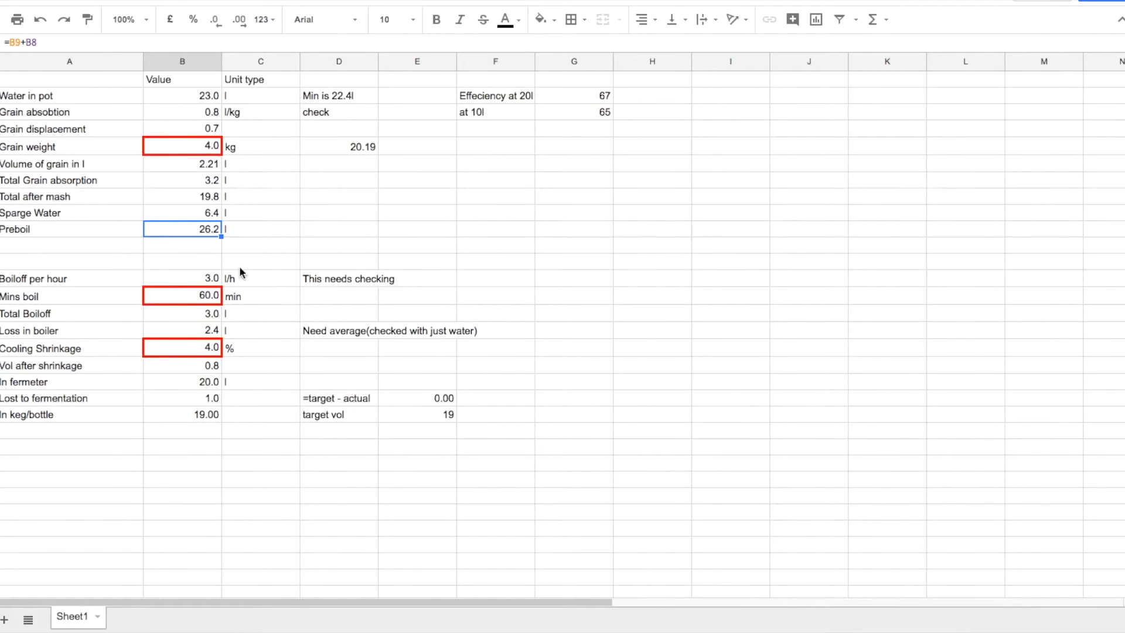
mouse_move(213, 236)
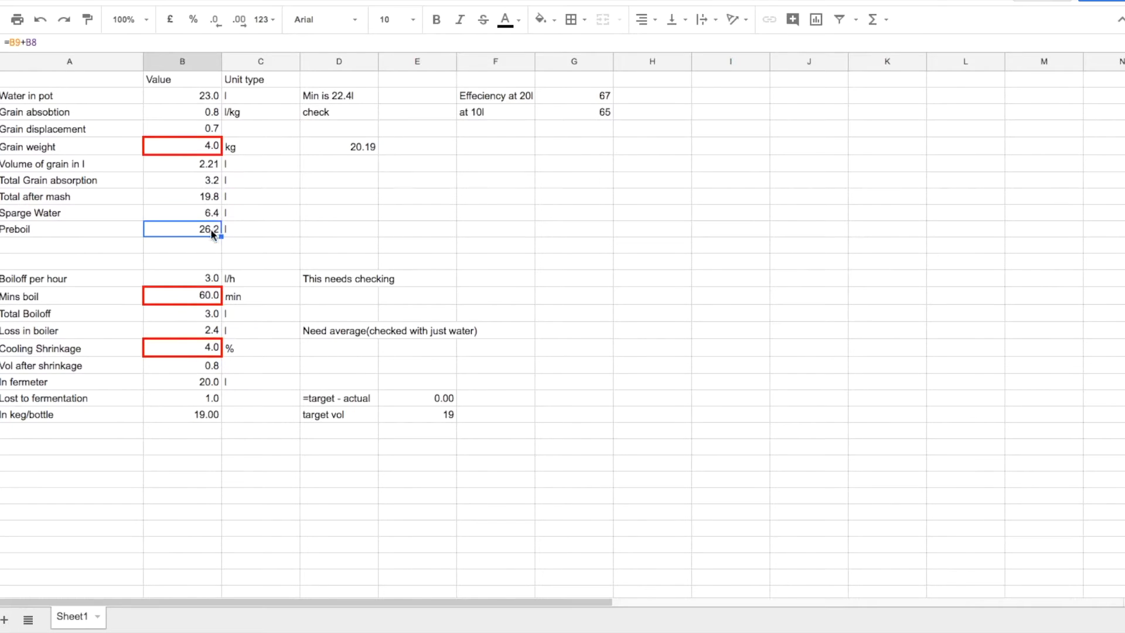
mouse_move(209, 219)
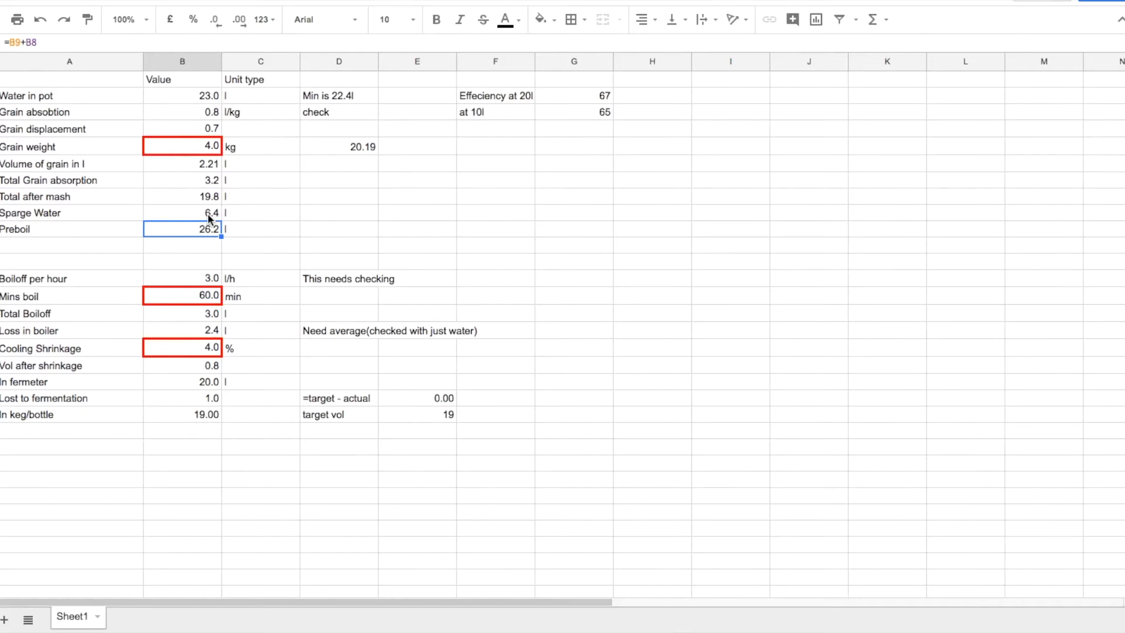
click(181, 213)
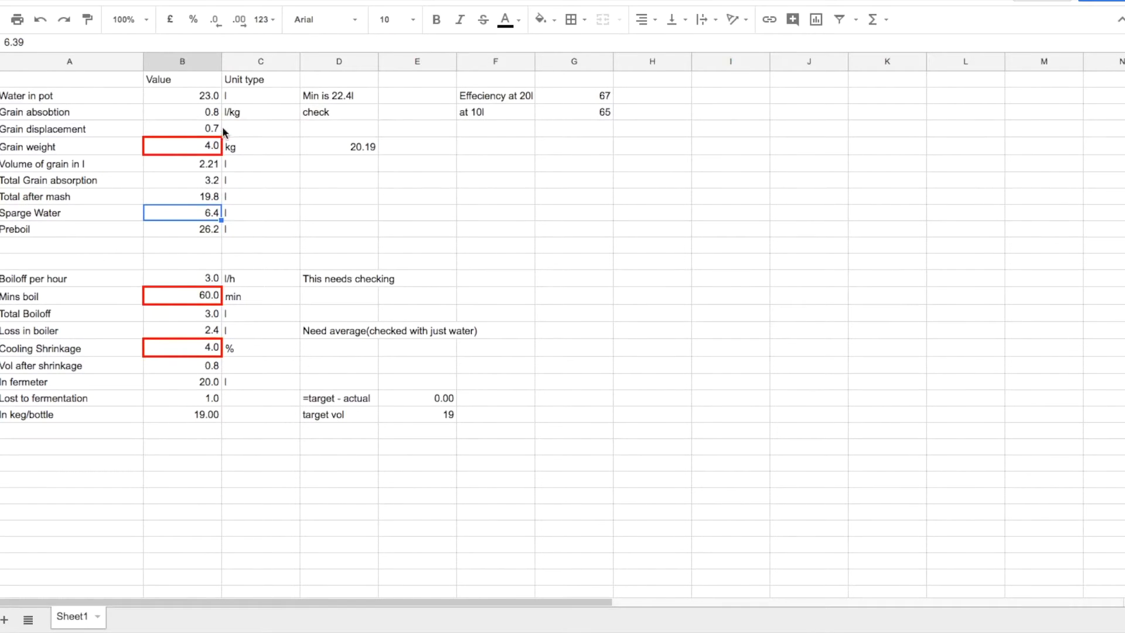
mouse_move(194, 135)
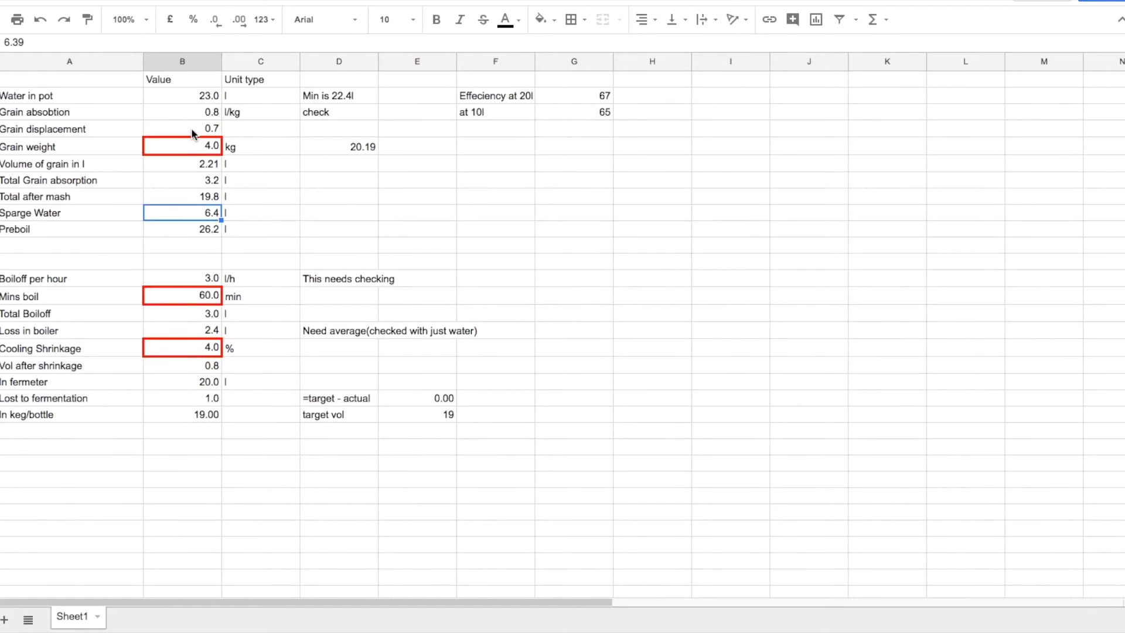
mouse_move(249, 170)
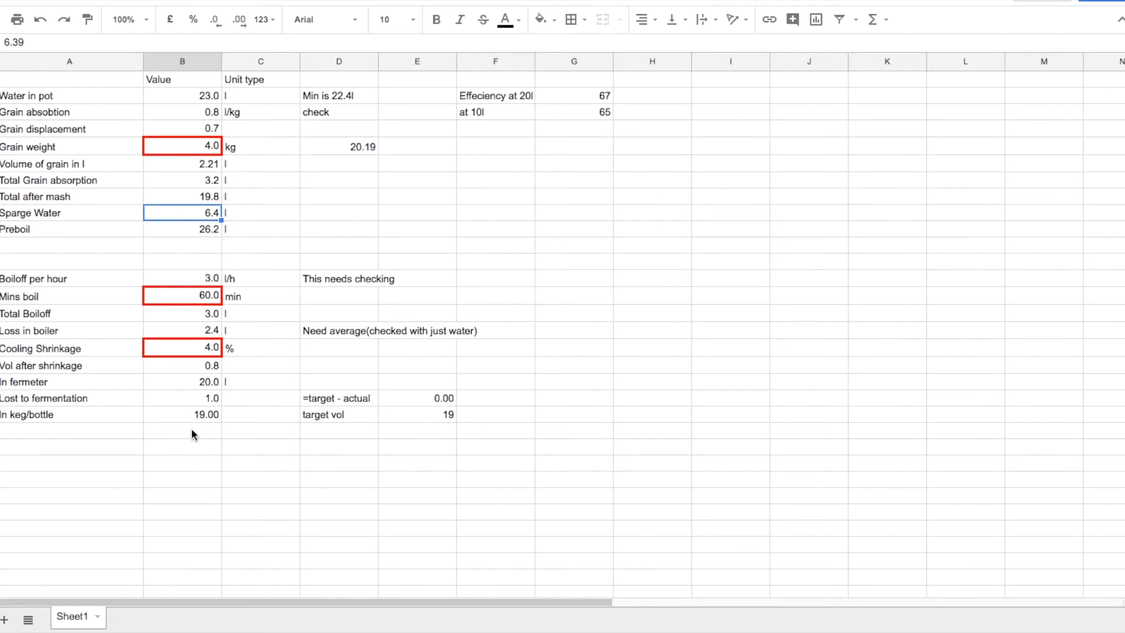
click(182, 414)
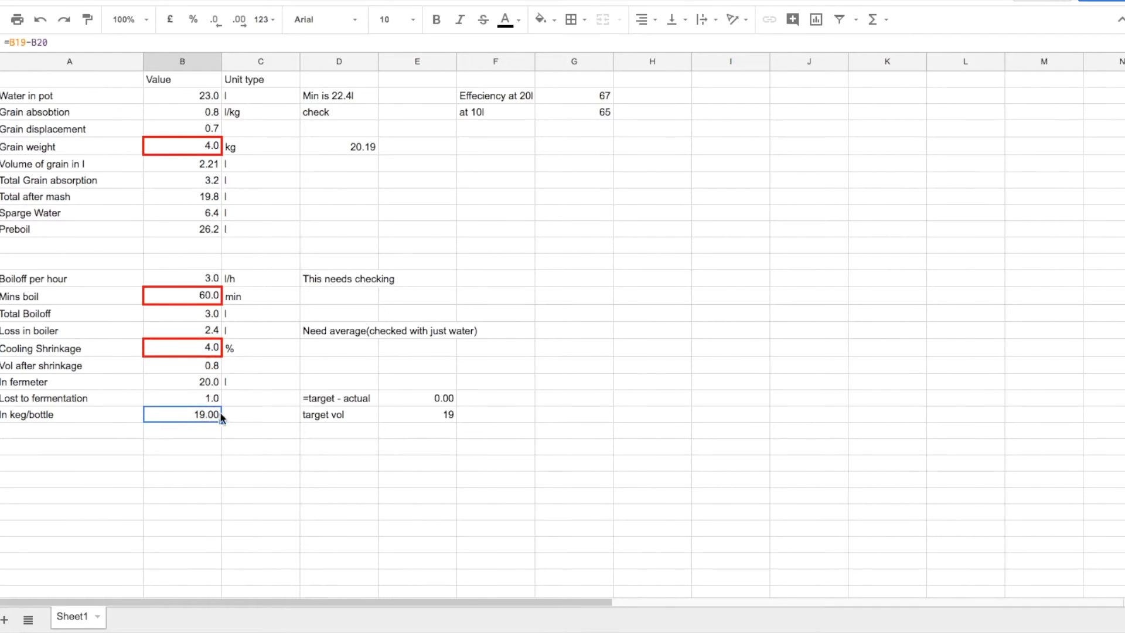
mouse_move(222, 414)
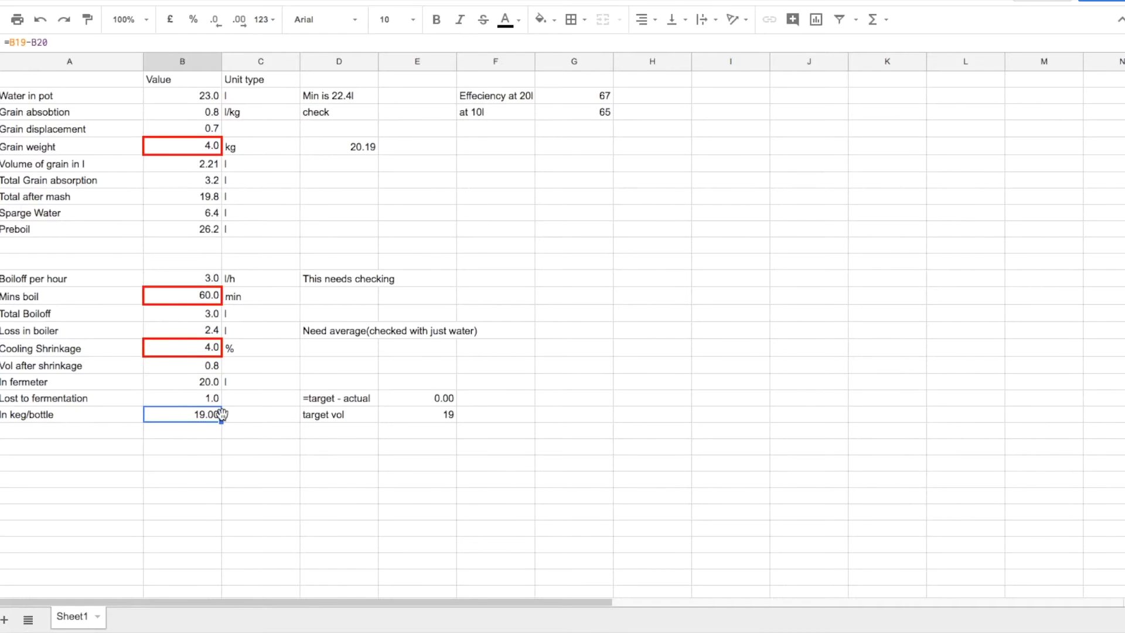
mouse_move(210, 422)
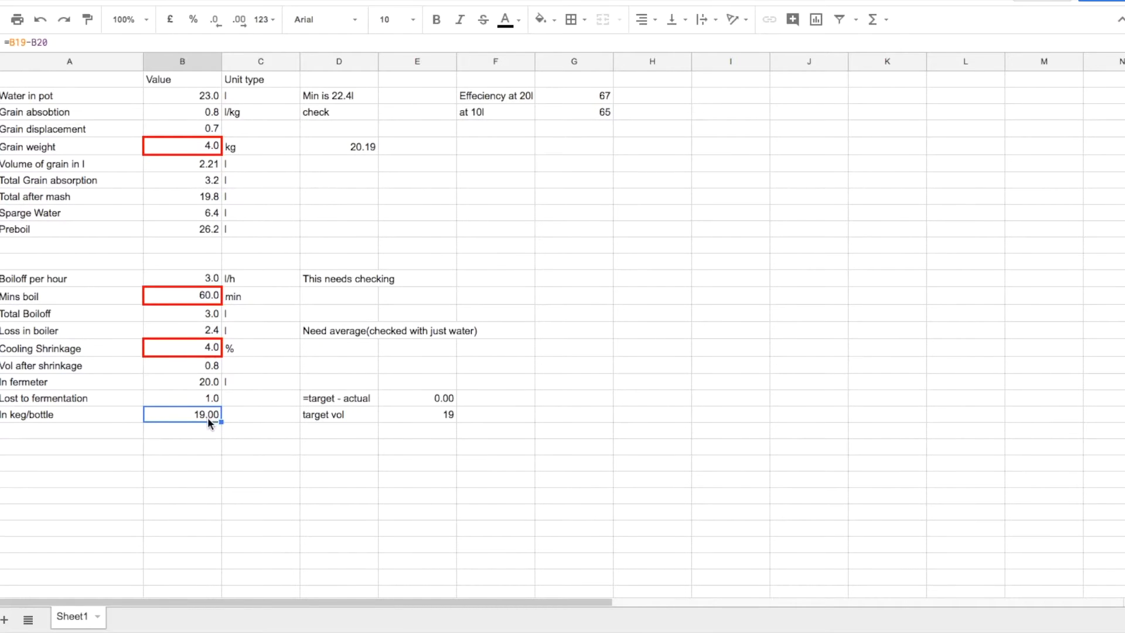
mouse_move(191, 361)
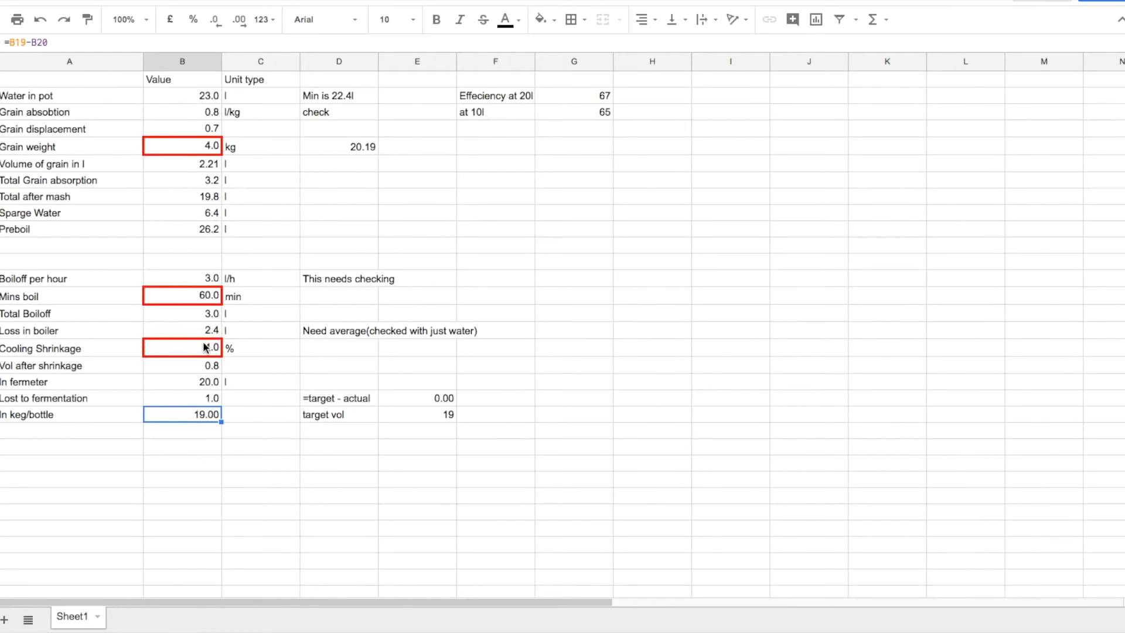
click(182, 296)
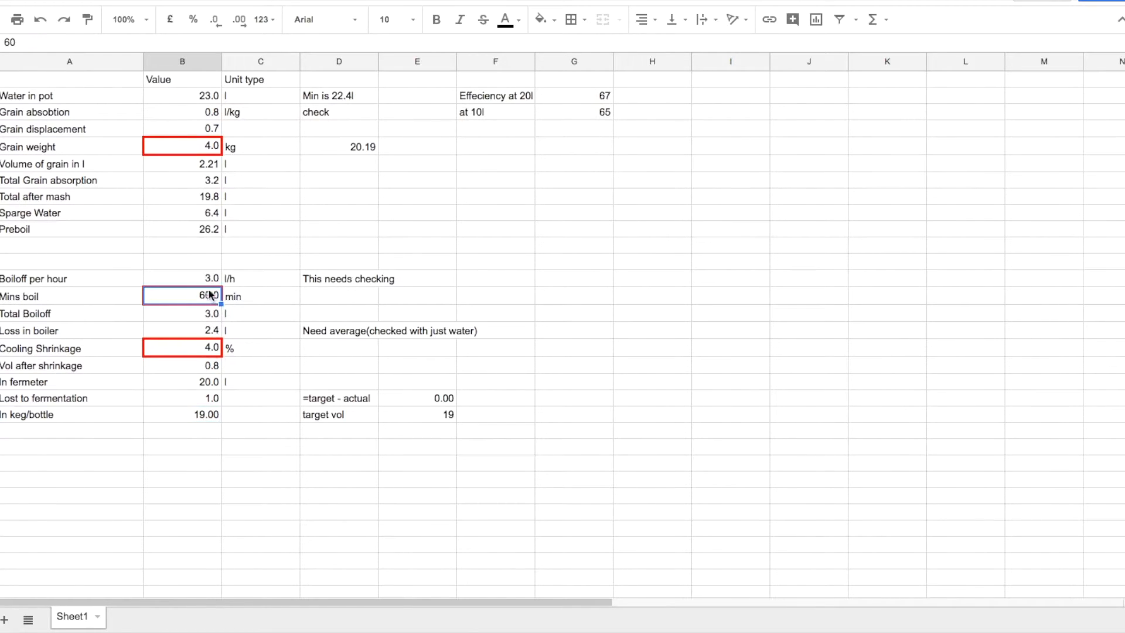
click(182, 279)
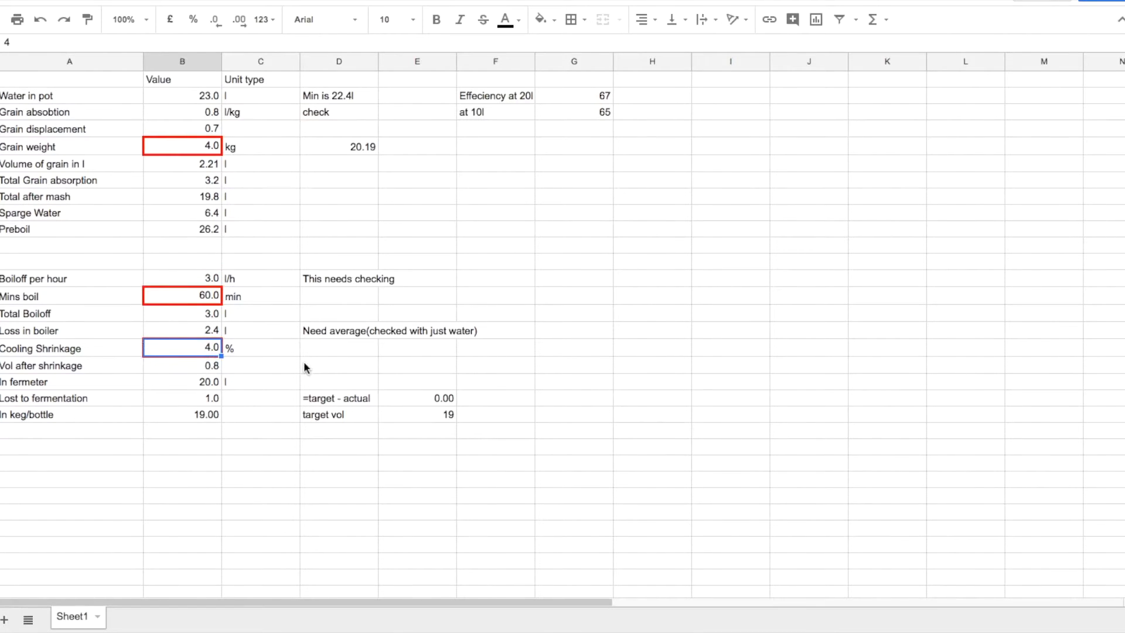
mouse_move(172, 291)
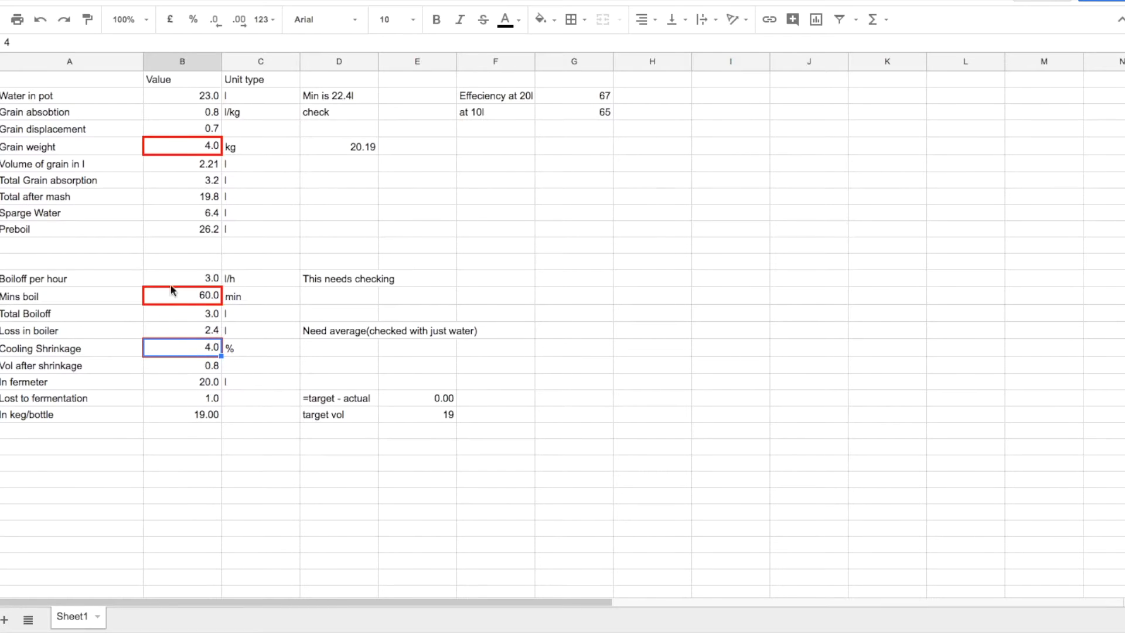
mouse_move(265, 308)
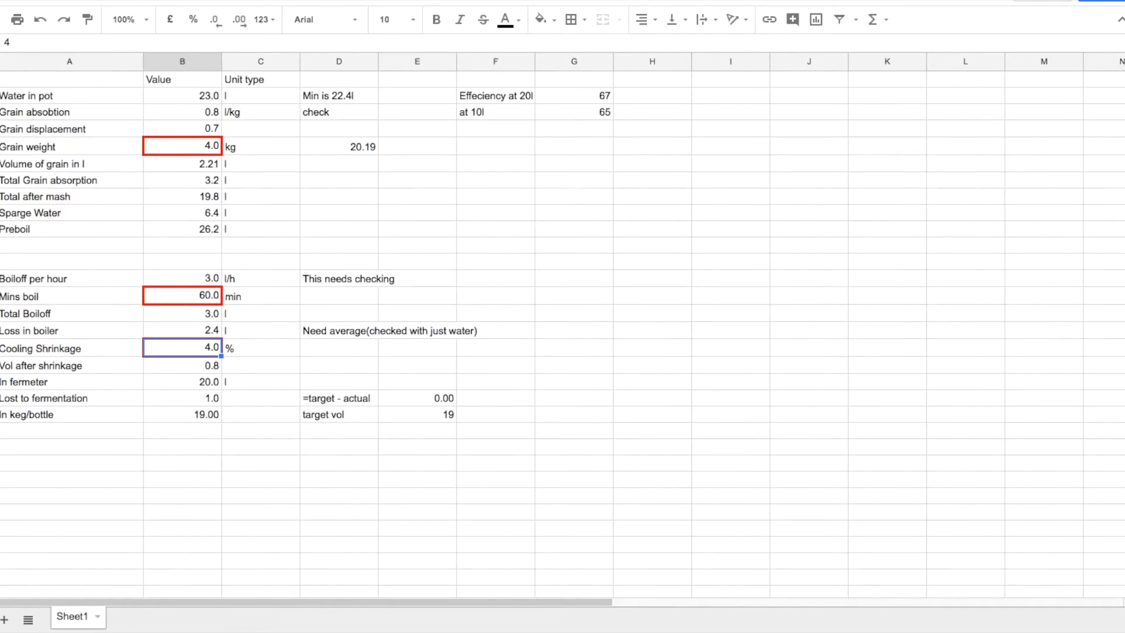
mouse_move(136, 176)
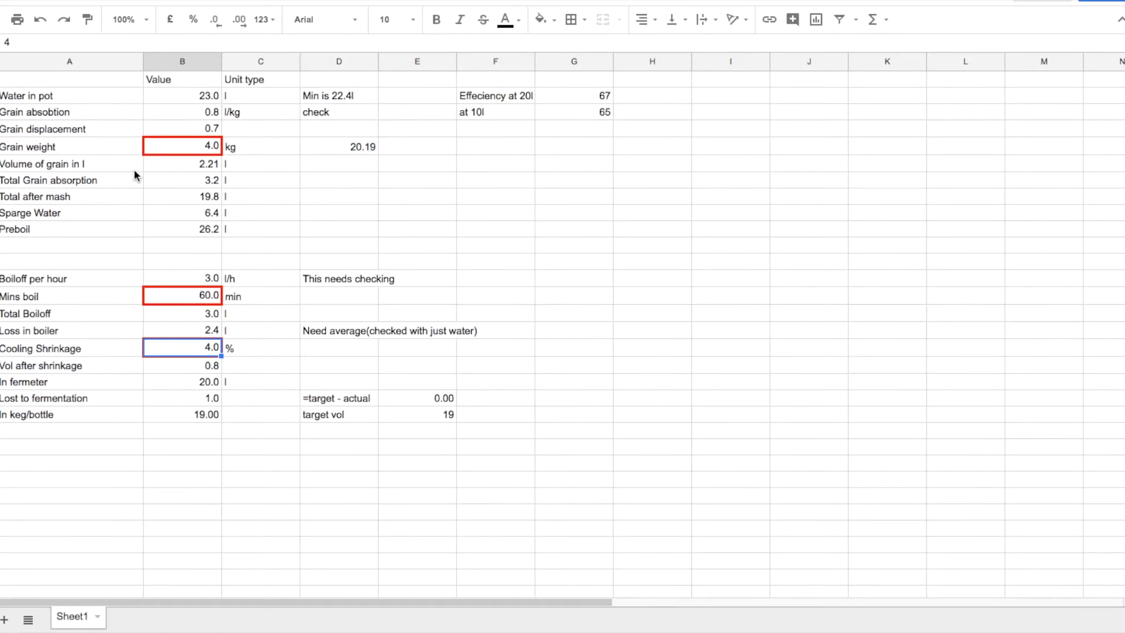